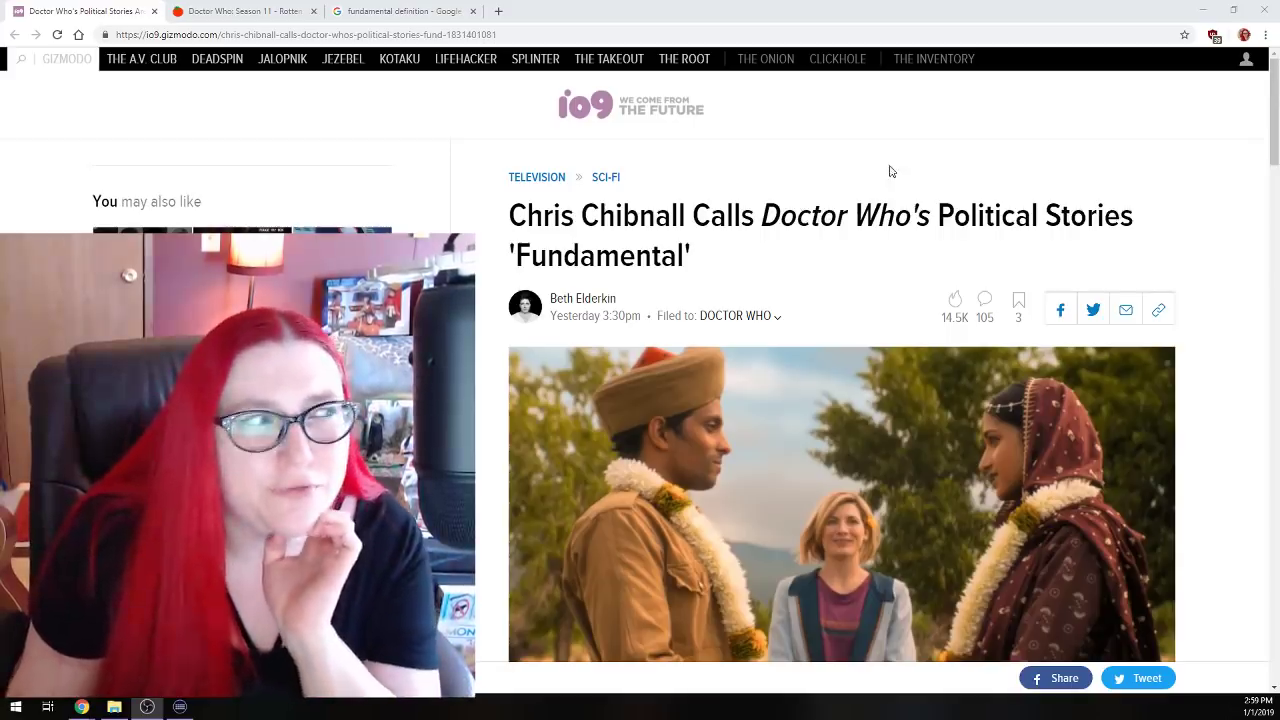
# - Show Google's dictionary entry for 'fundamental': forming a necessary base or core
pyautogui.click(400, 12)
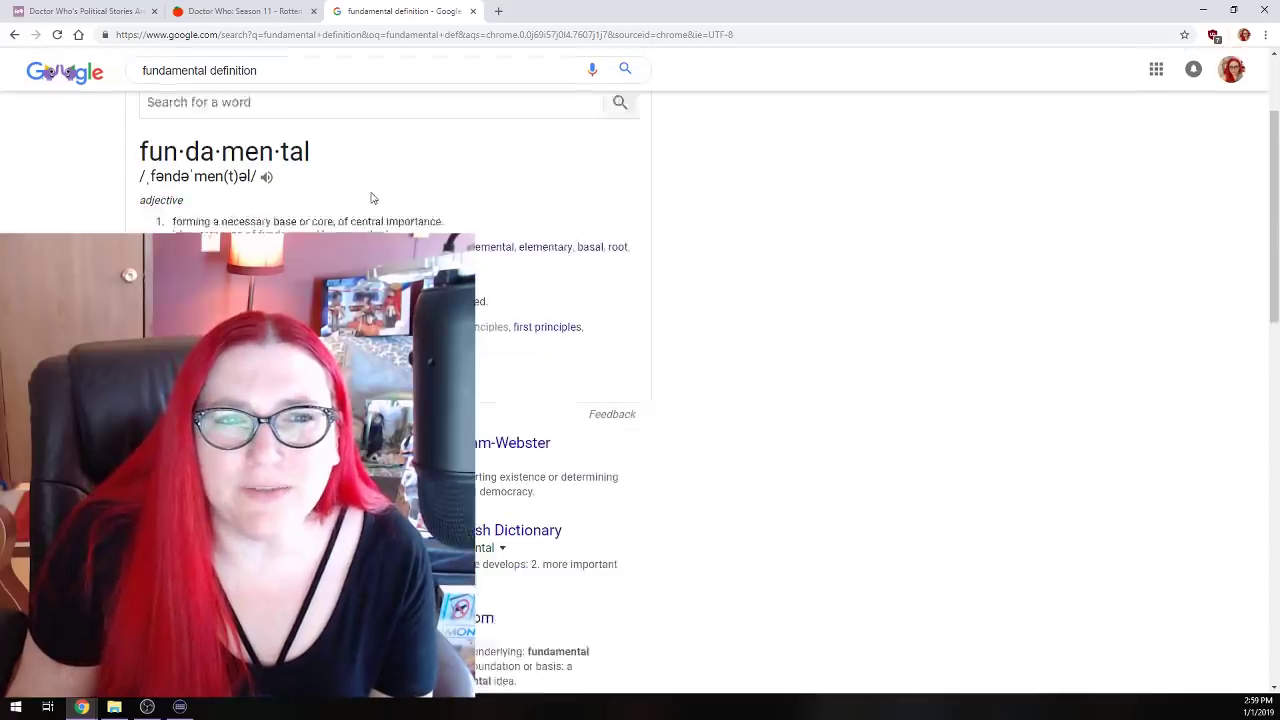
pyautogui.scroll(3)
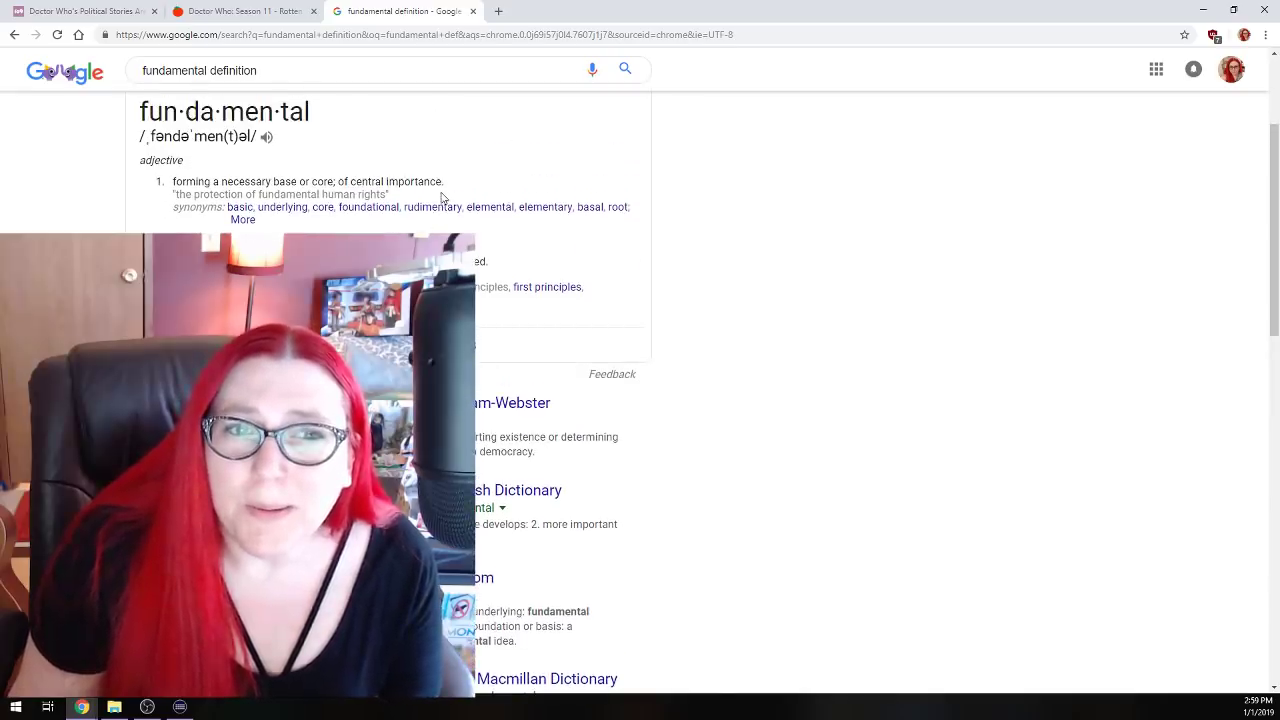
pyautogui.scroll(3)
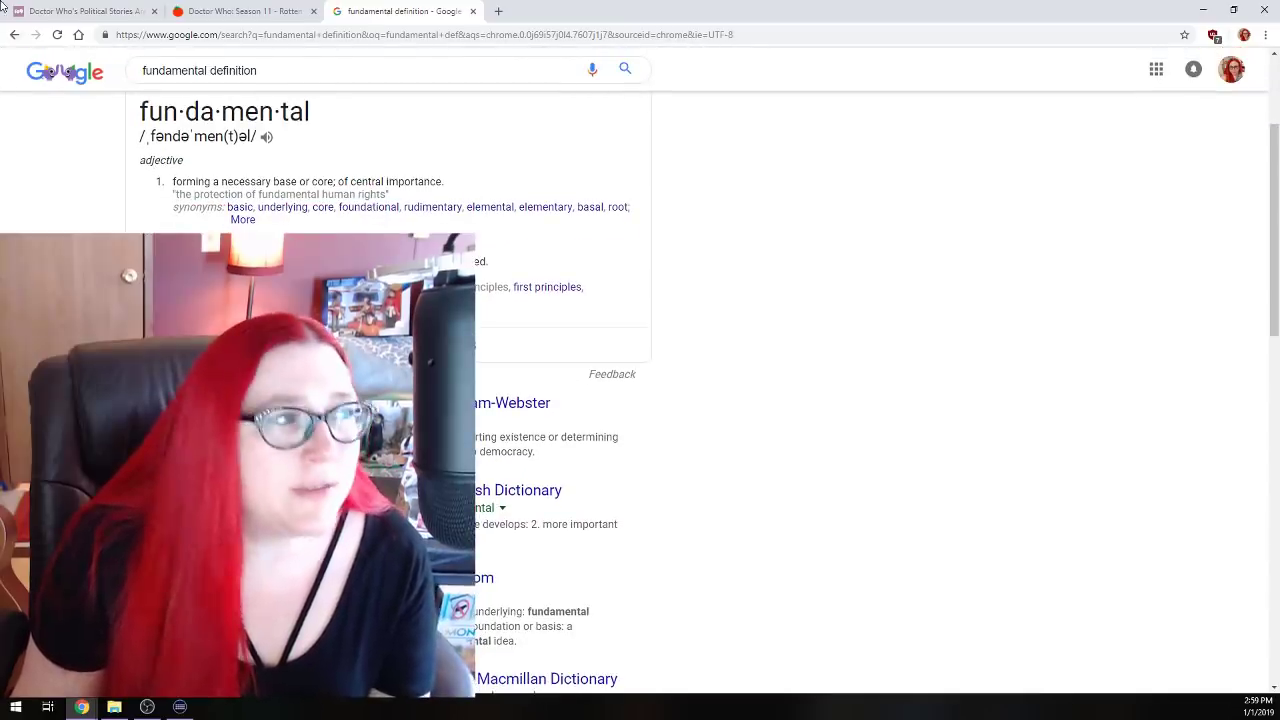
# - Show Rotten Tomatoes' Doctor Who: Season 11 page with 94% Tomatometer and 24% audience score
pyautogui.click(240, 12)
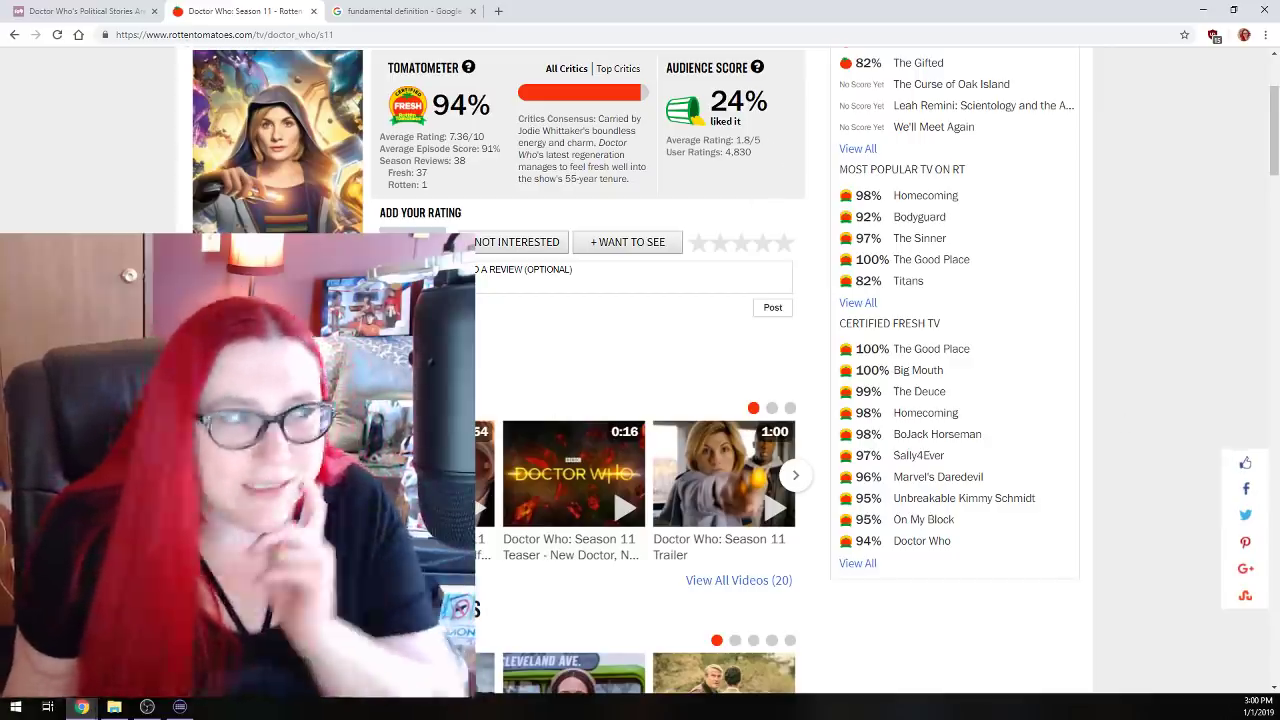
# - Read the io9 article's opening paragraphs on Chibnall calling political stories 'Fundamental'
pyautogui.click(84, 12)
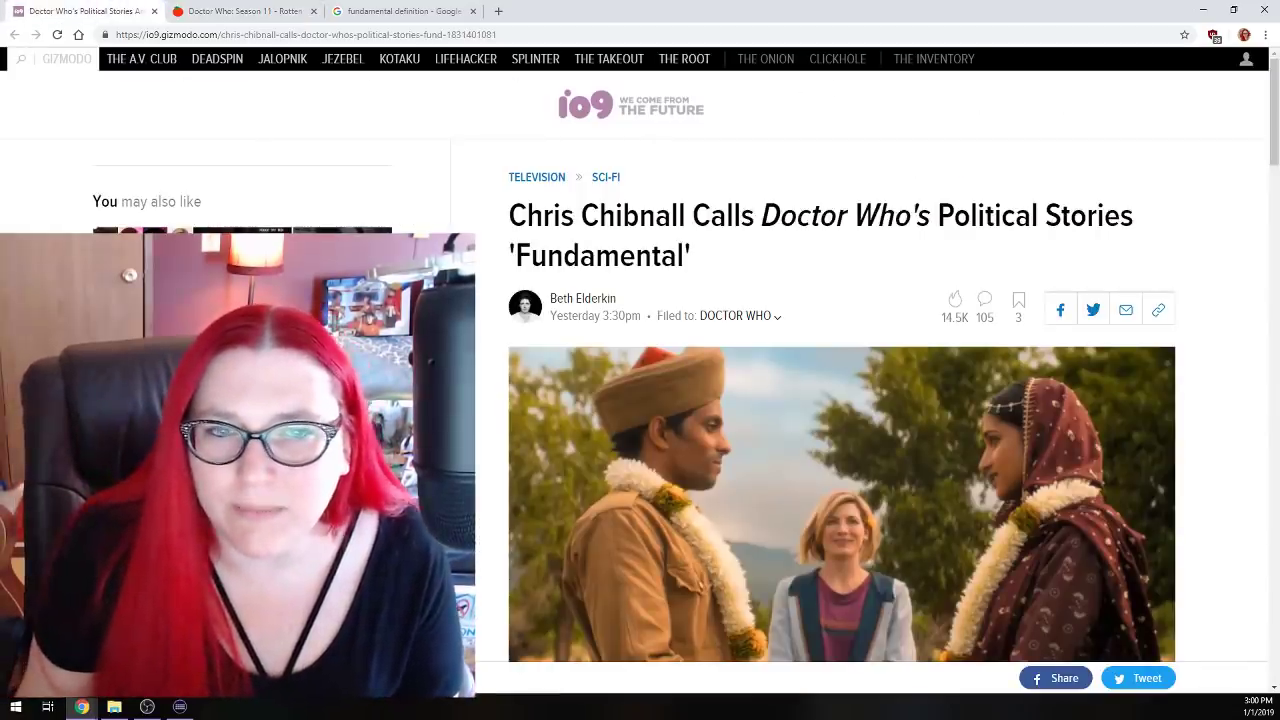
pyautogui.scroll(-3)
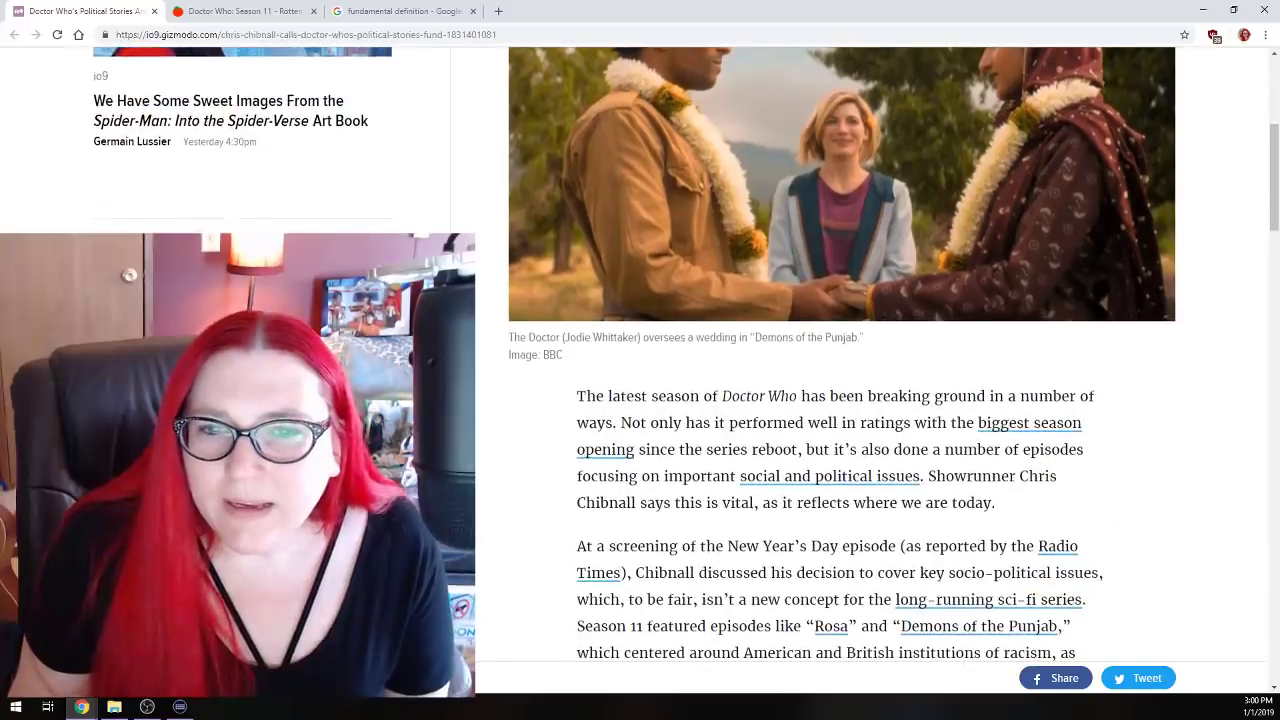
pyautogui.scroll(-3)
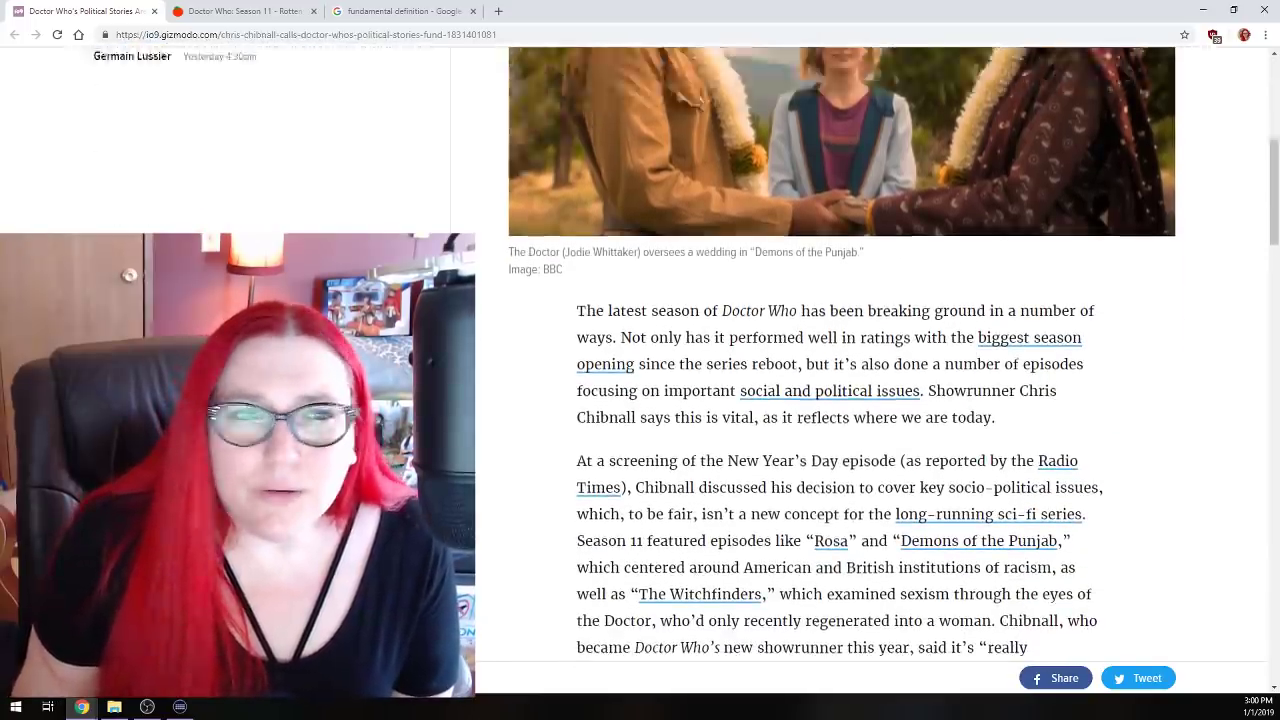
pyautogui.scroll(3)
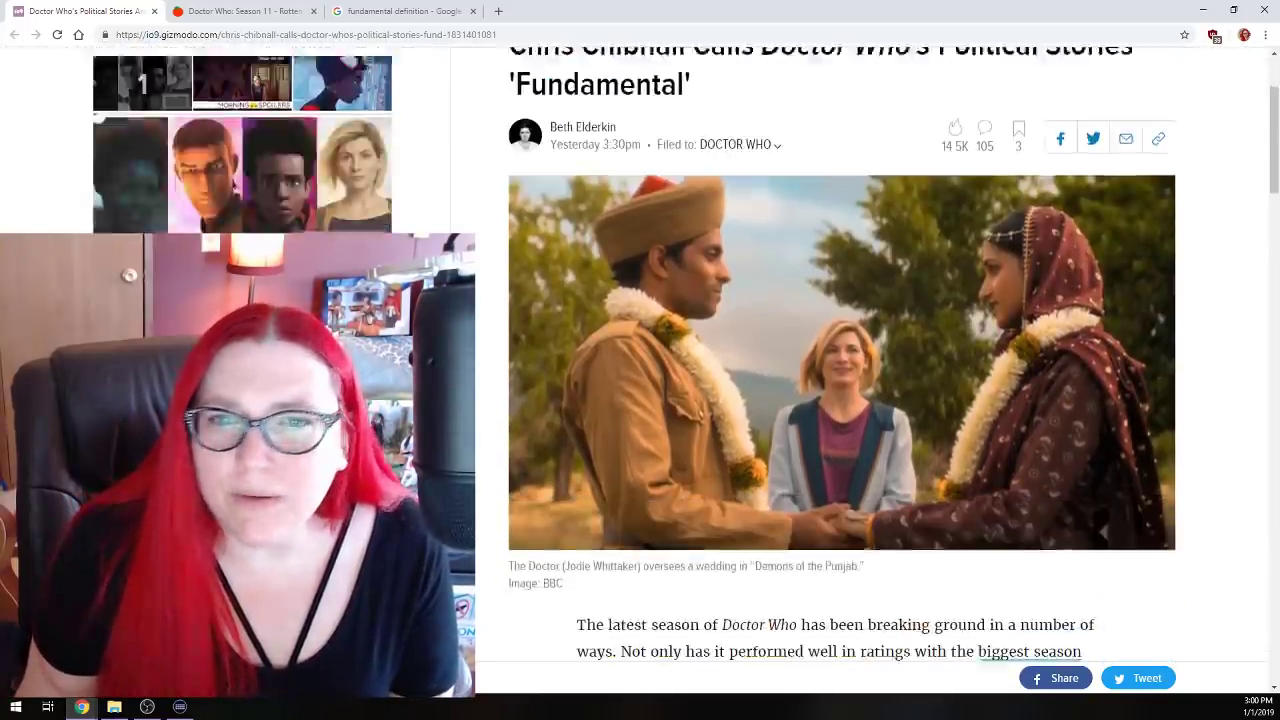
pyautogui.scroll(-3)
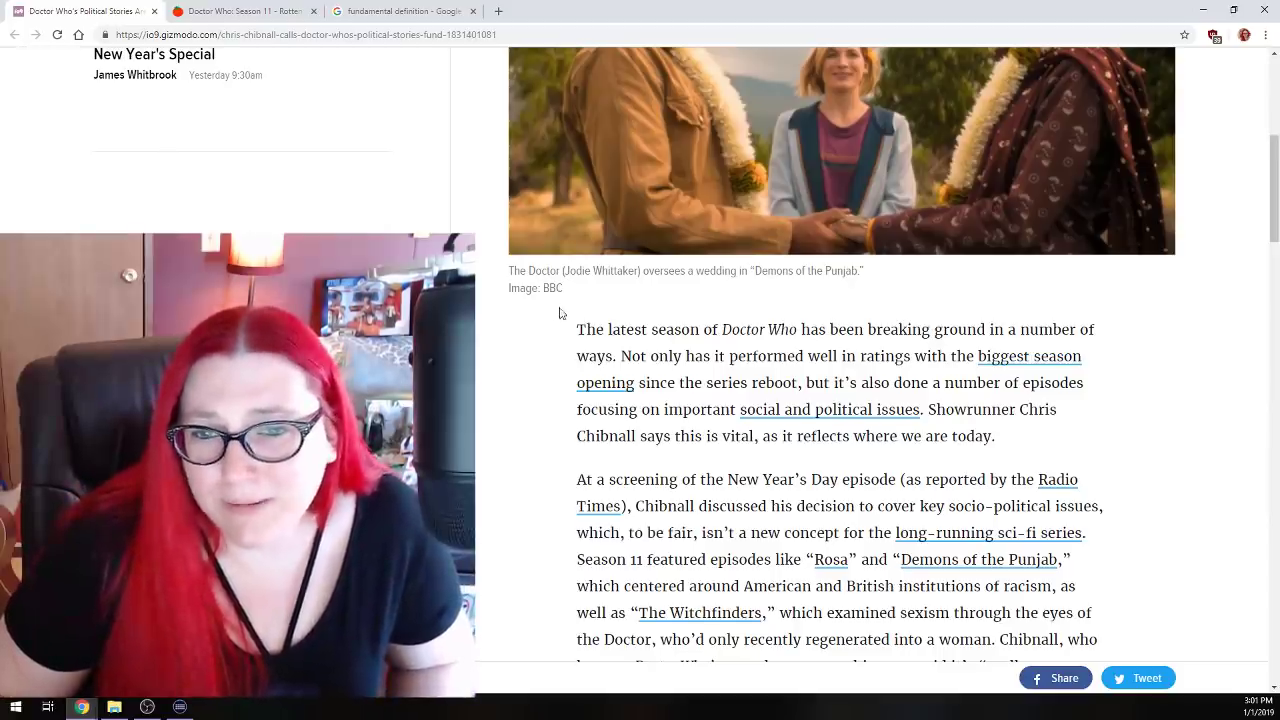
pyautogui.scroll(-3)
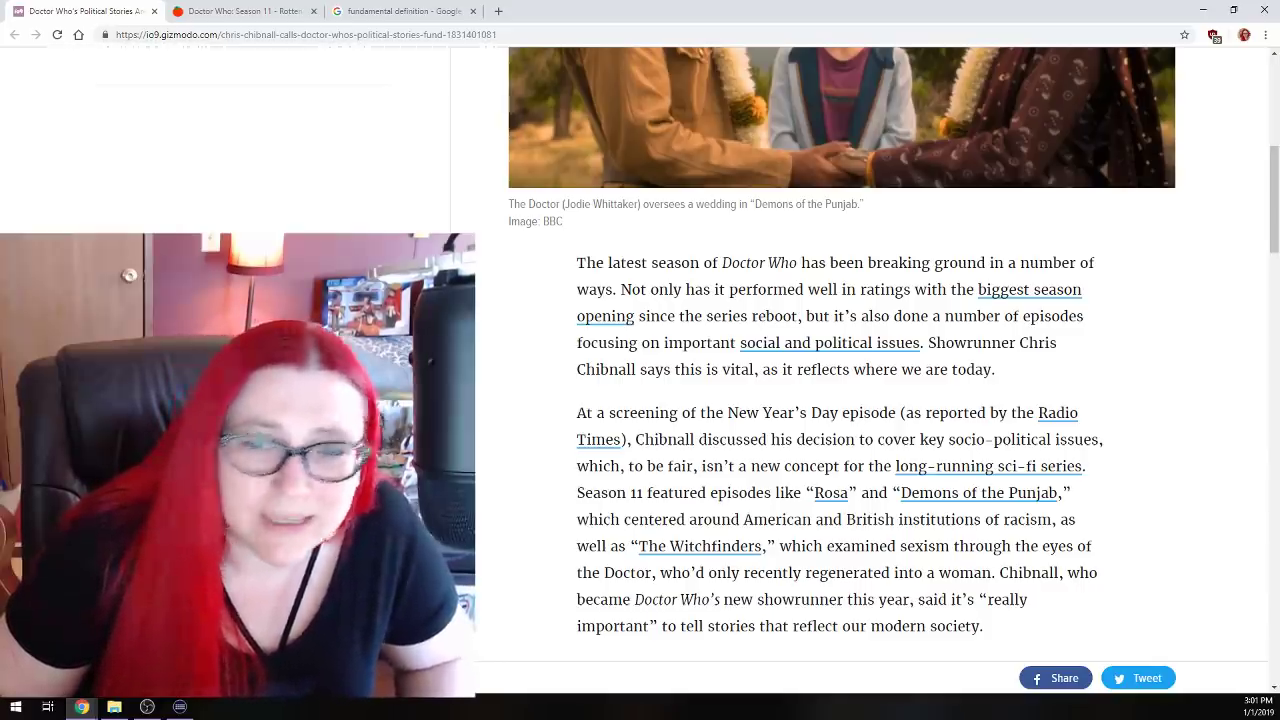
pyautogui.scroll(-3)
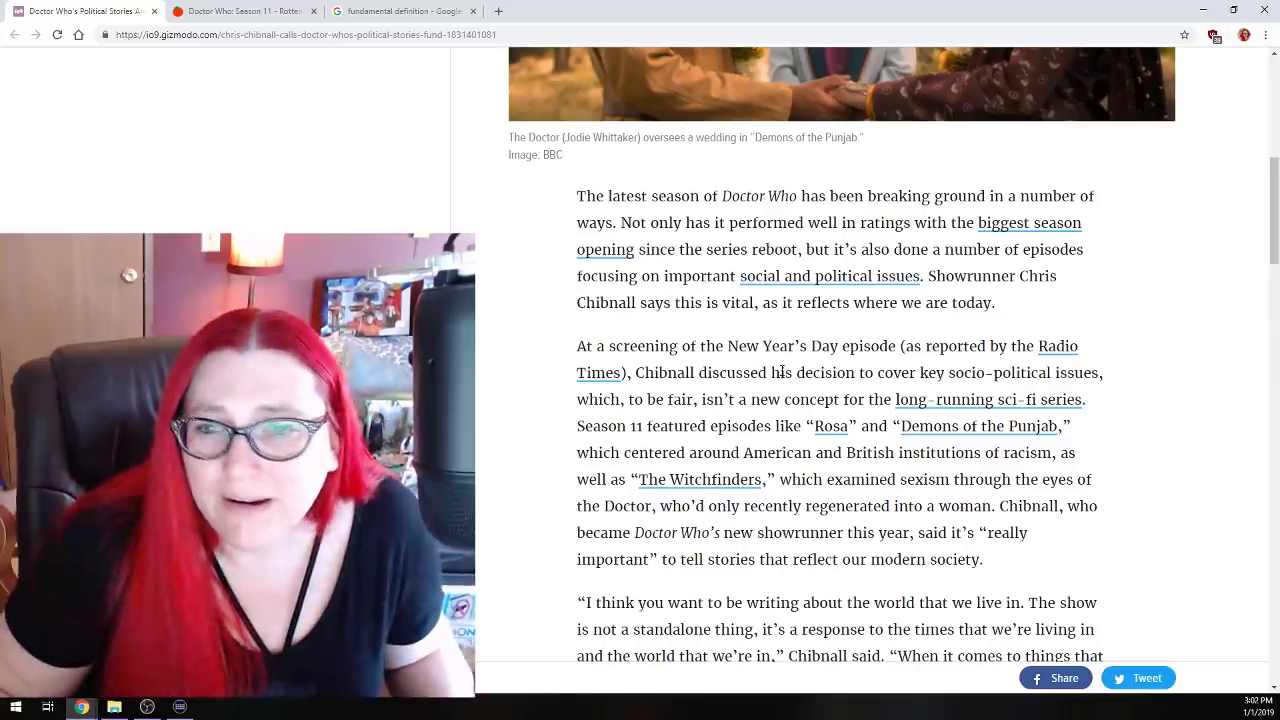
pyautogui.scroll(-3)
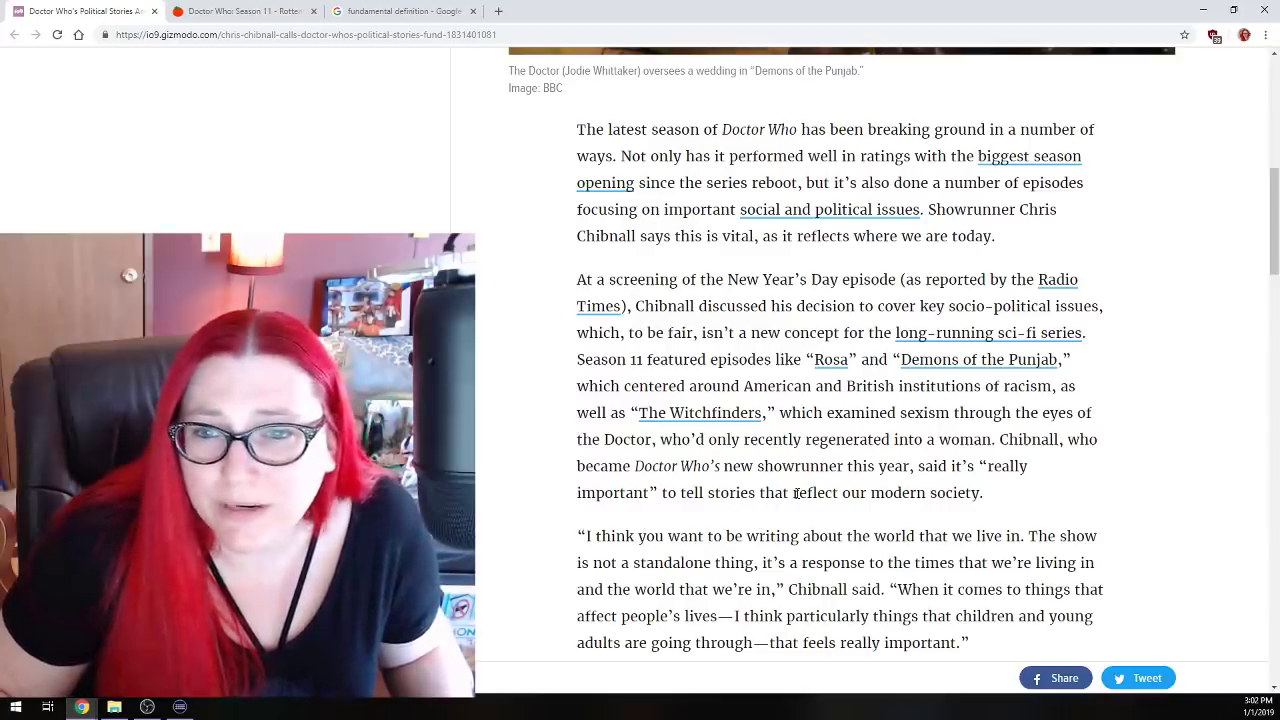
pyautogui.scroll(-3)
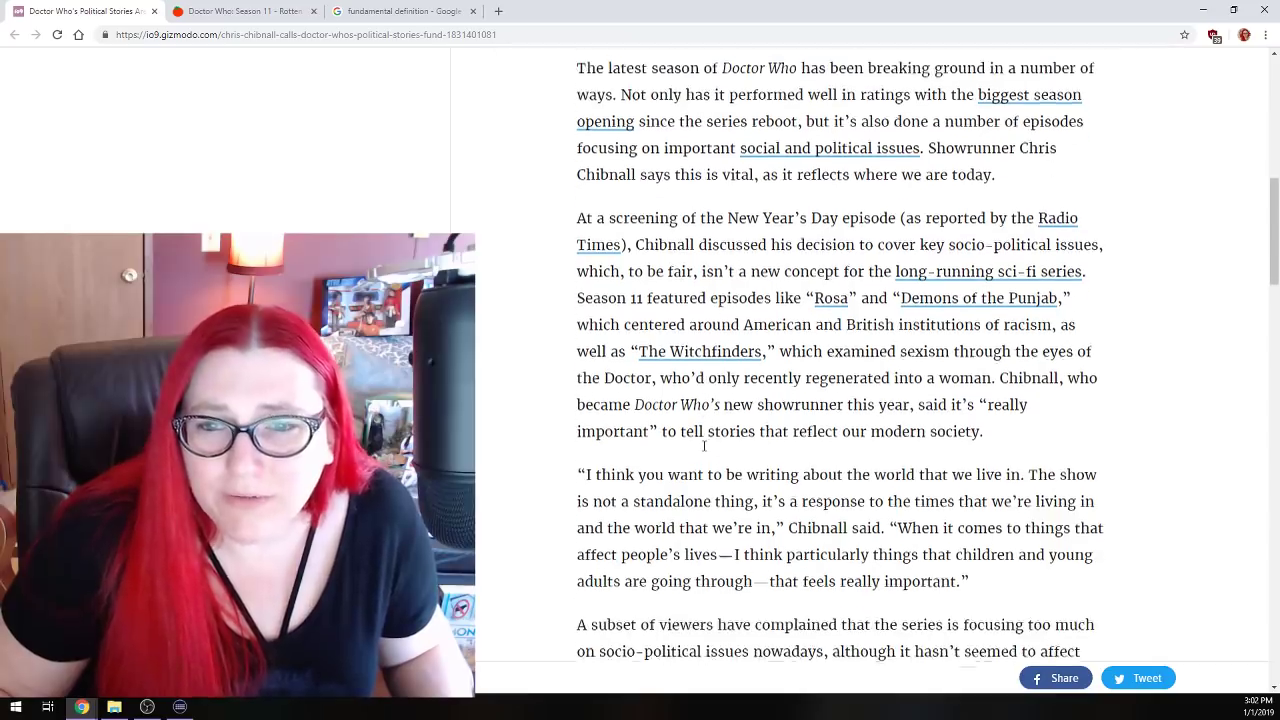
pyautogui.scroll(-3)
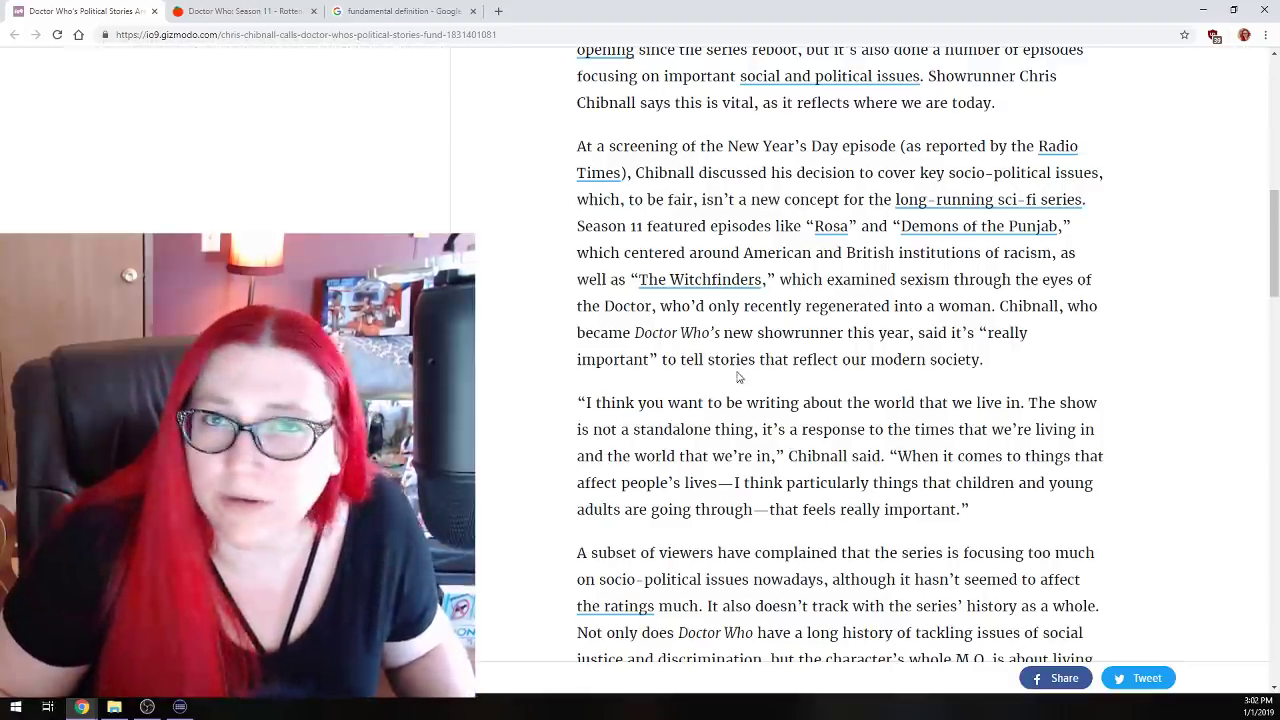
pyautogui.moveTo(718, 376)
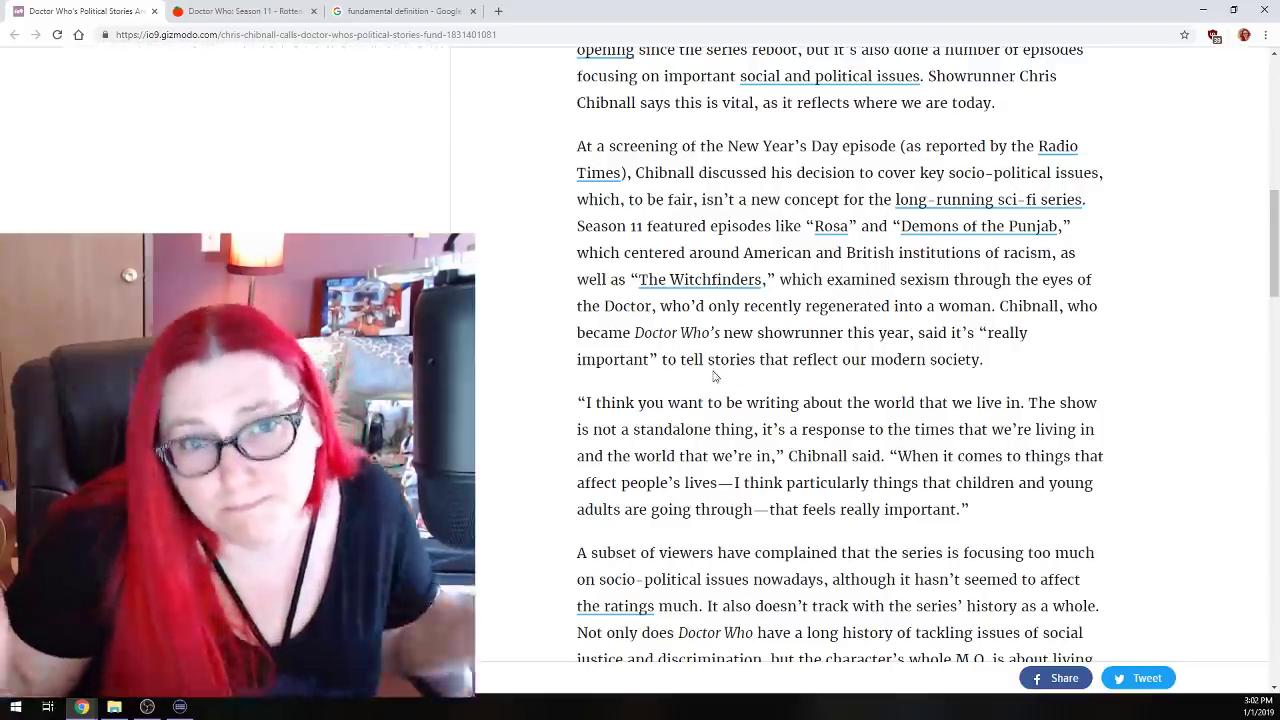
pyautogui.scroll(-3)
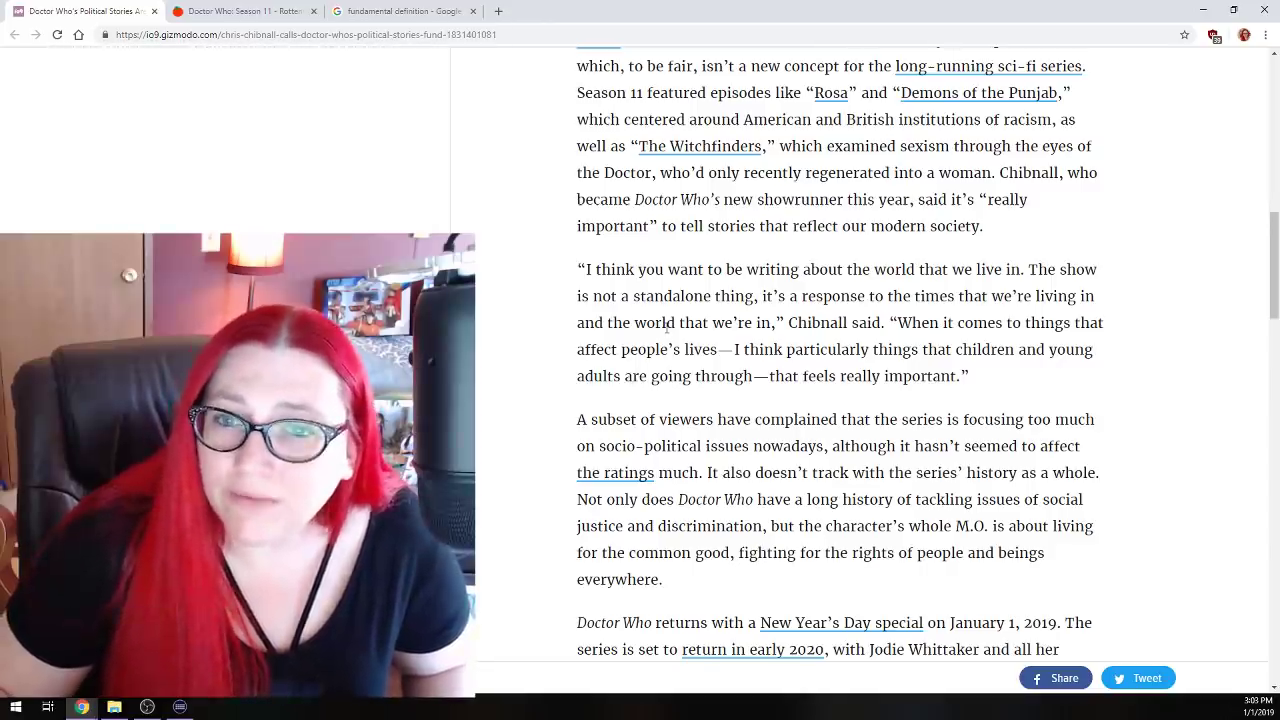
pyautogui.scroll(-3)
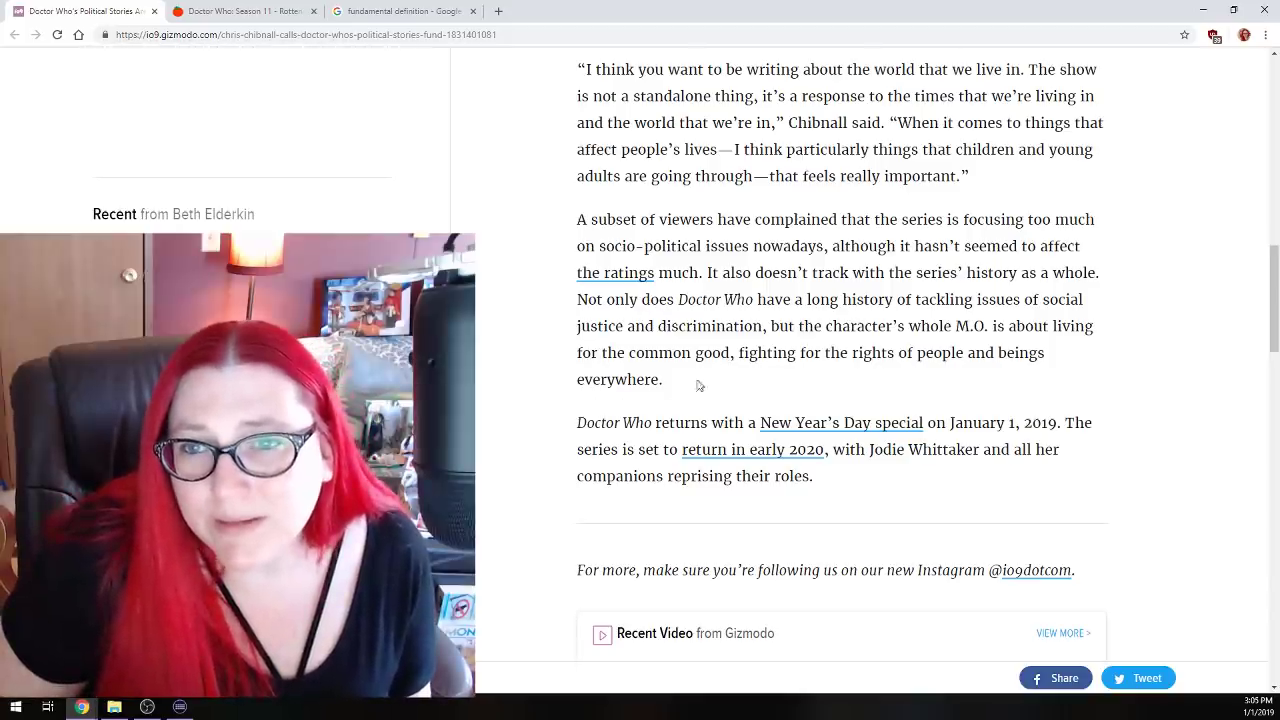
pyautogui.moveTo(550, 390)
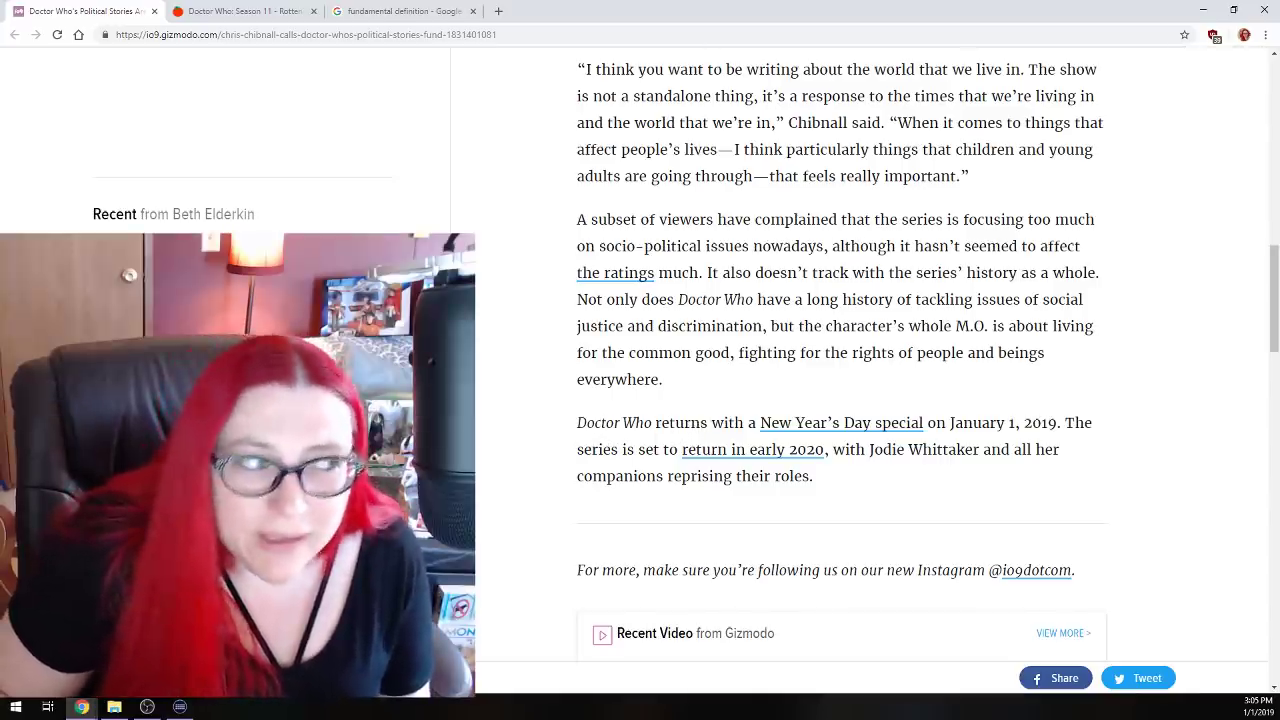
pyautogui.click(240, 12)
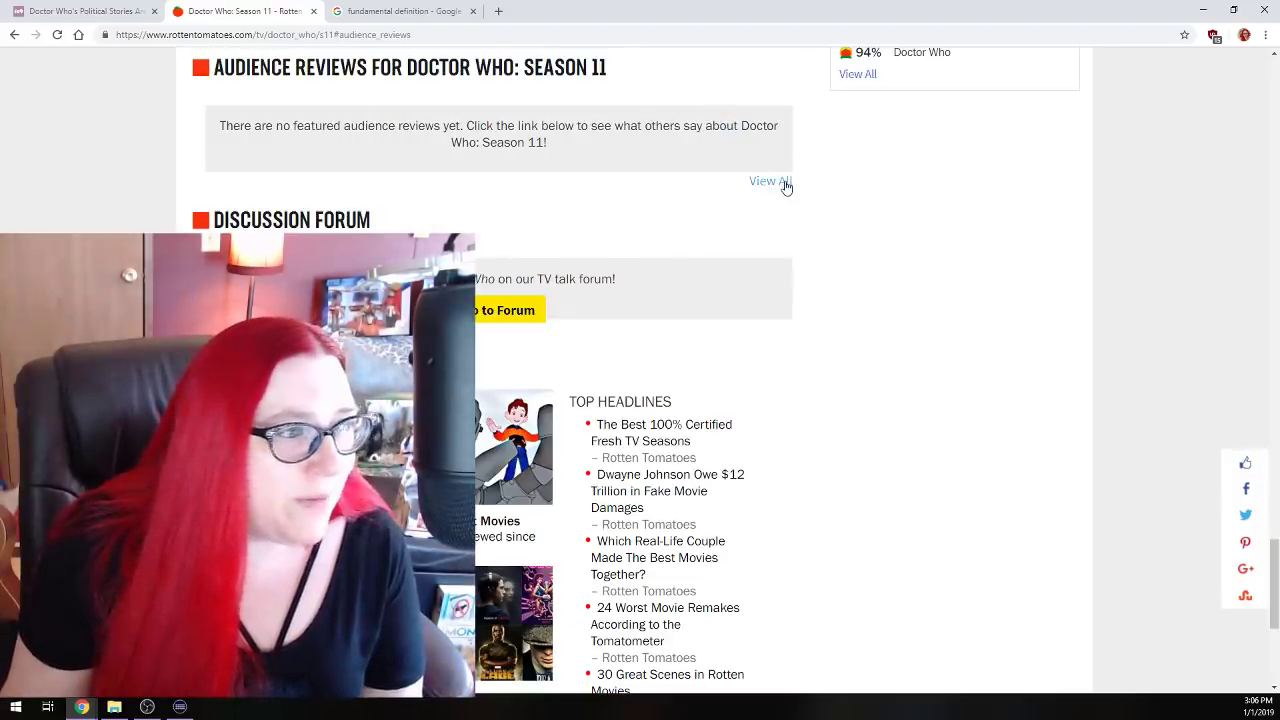
# - View all Season 11 audience reviews and read the first entries
pyautogui.click(768, 180)
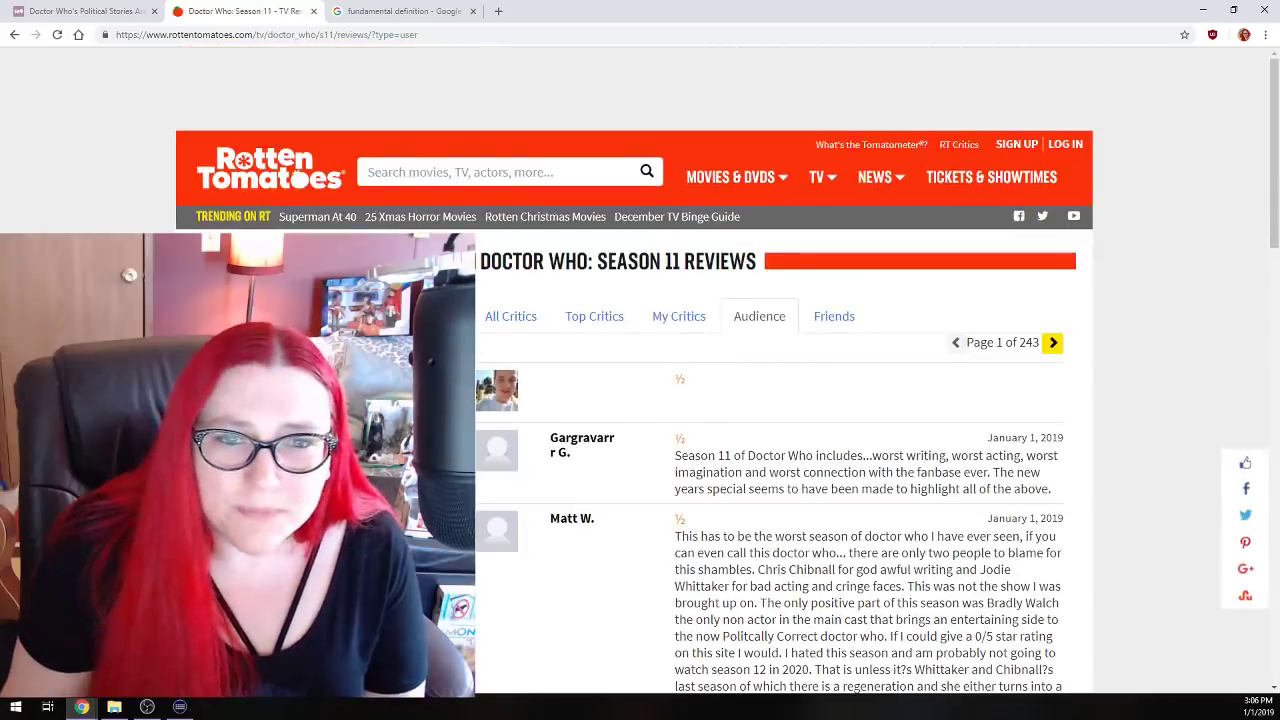
pyautogui.scroll(-3)
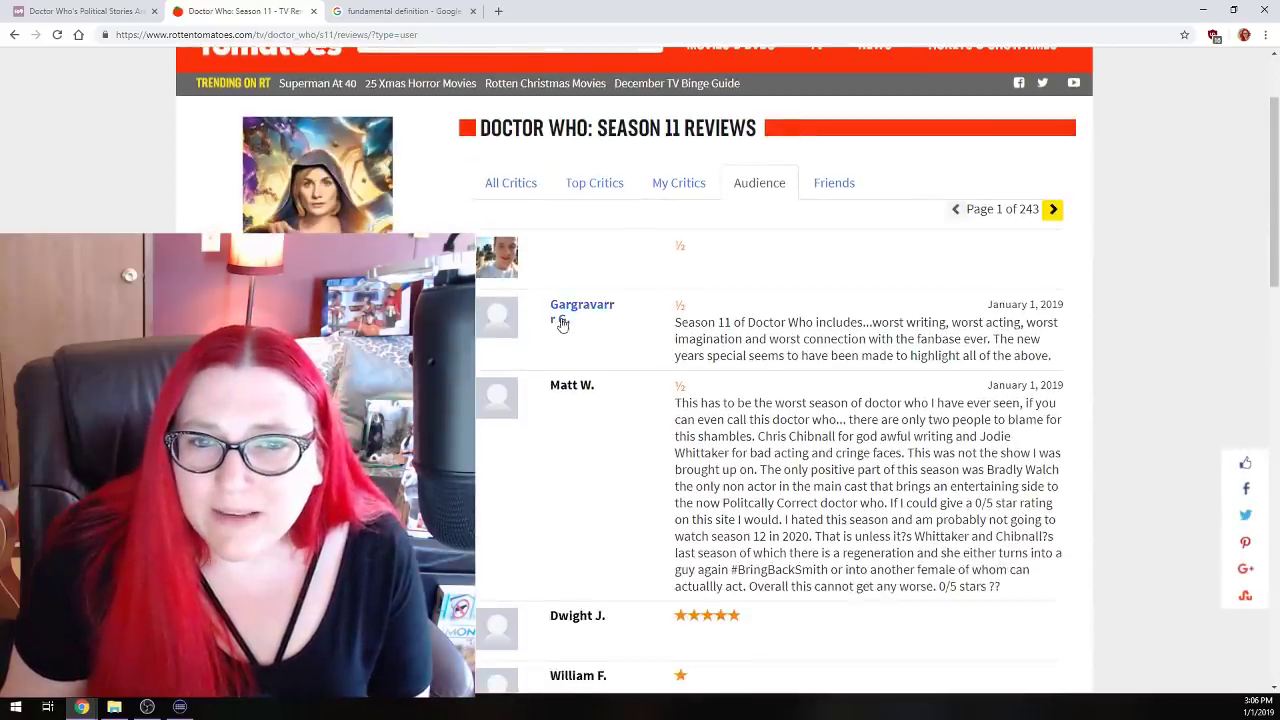
pyautogui.scroll(-3)
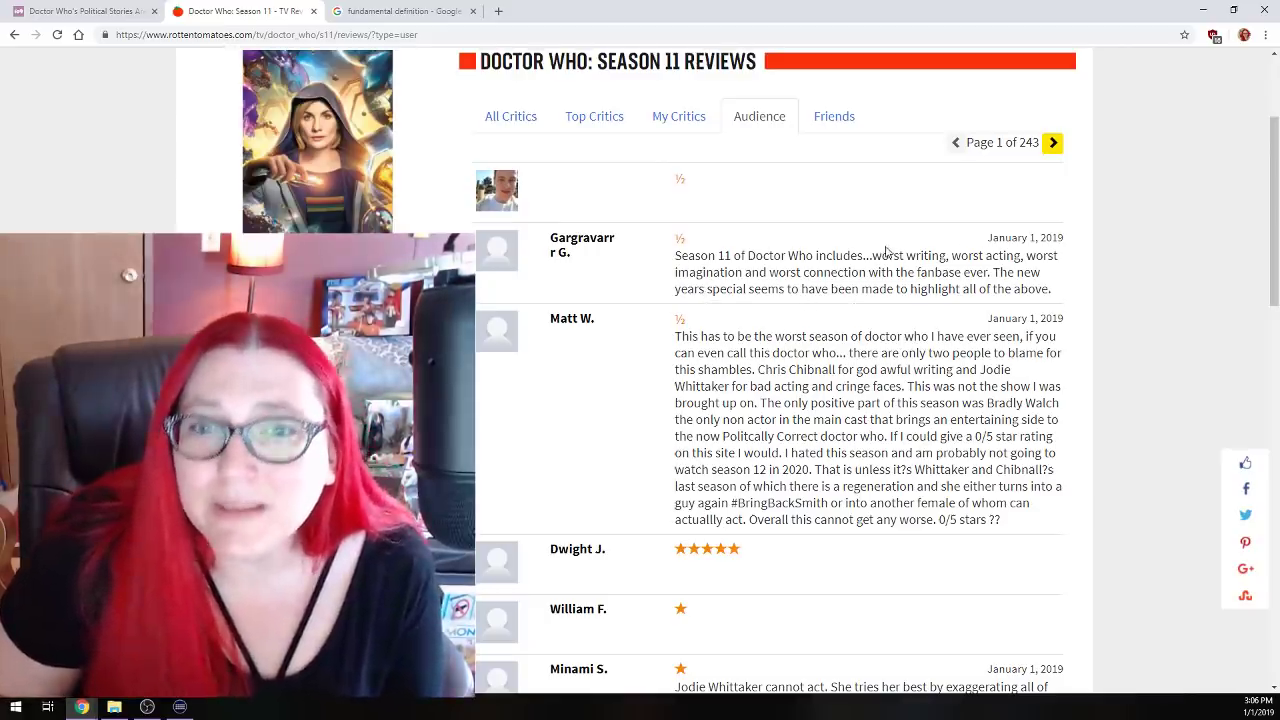
pyautogui.moveTo(844, 304)
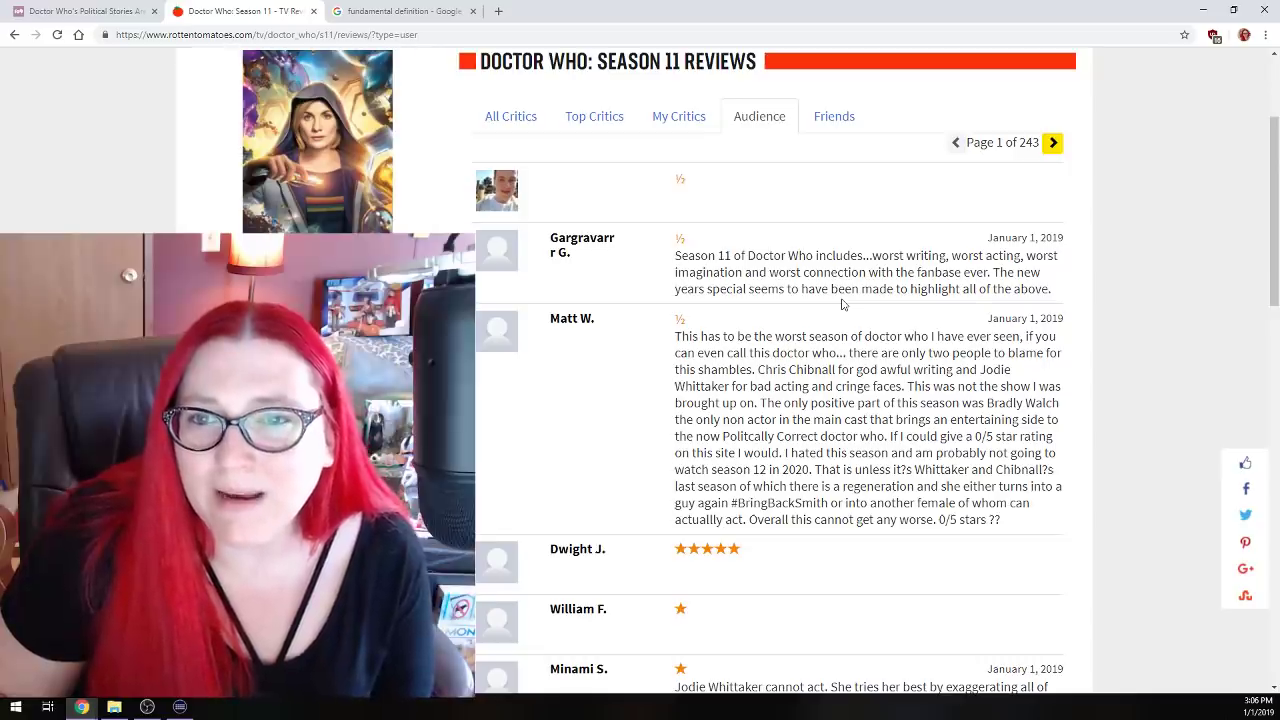
pyautogui.scroll(3)
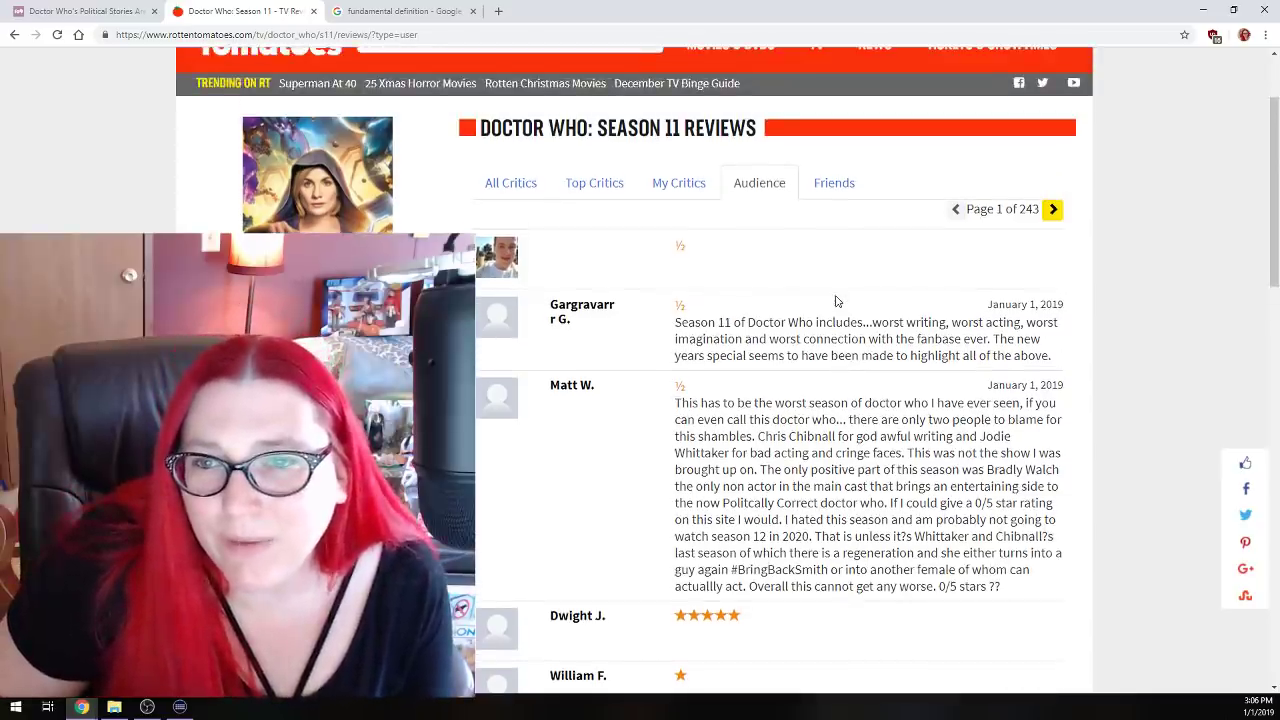
# - Read the half-star review blaming Chibnall and Whittaker and the one-star acting complaint
pyautogui.scroll(-3)
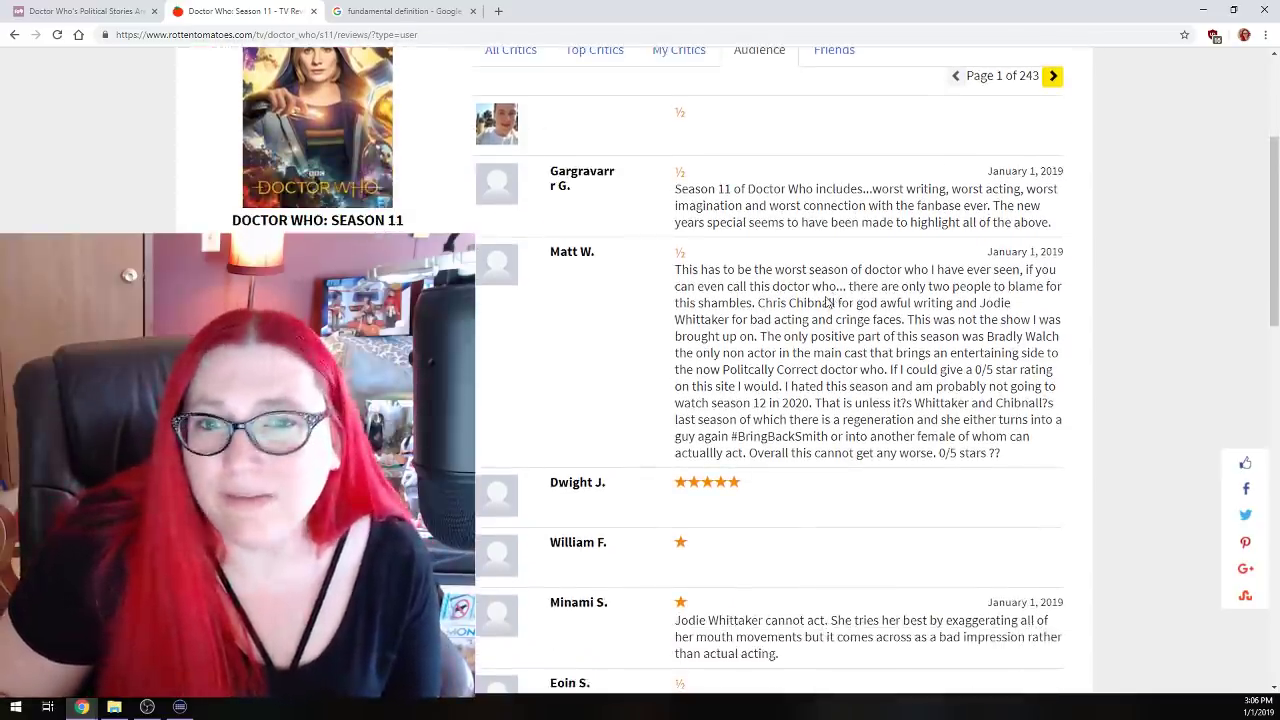
pyautogui.scroll(-3)
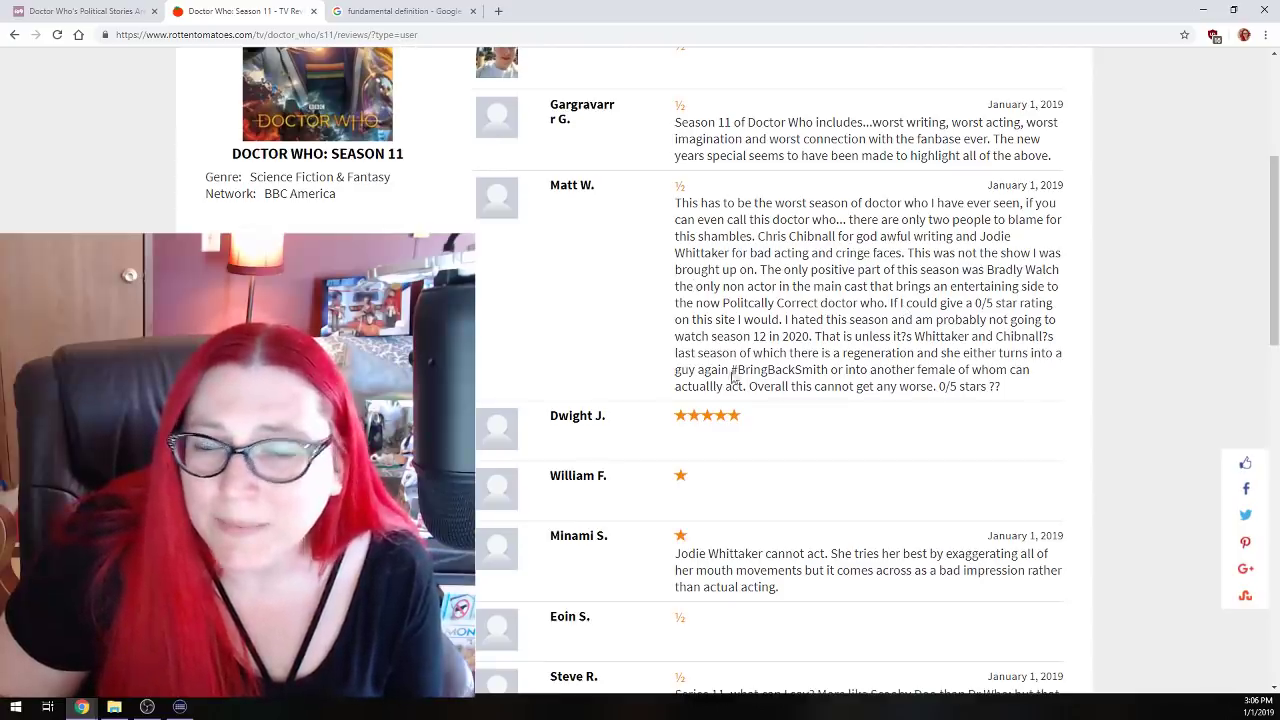
pyautogui.scroll(3)
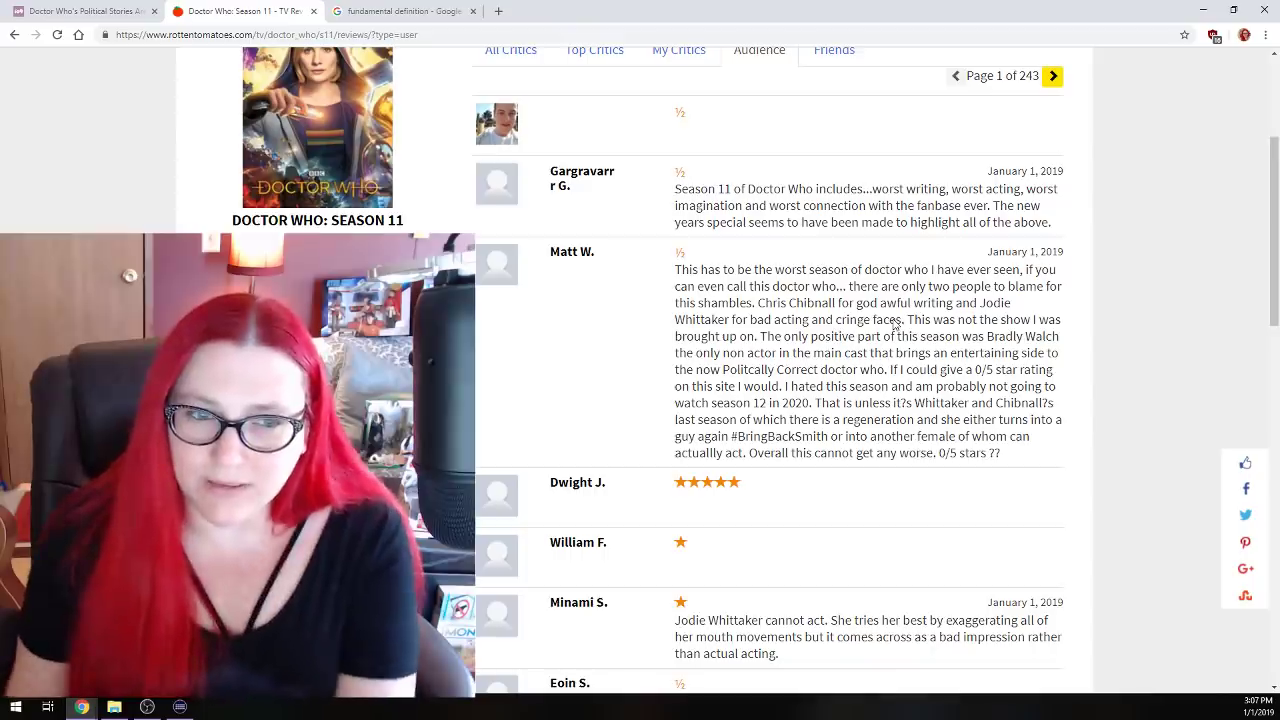
pyautogui.scroll(-3)
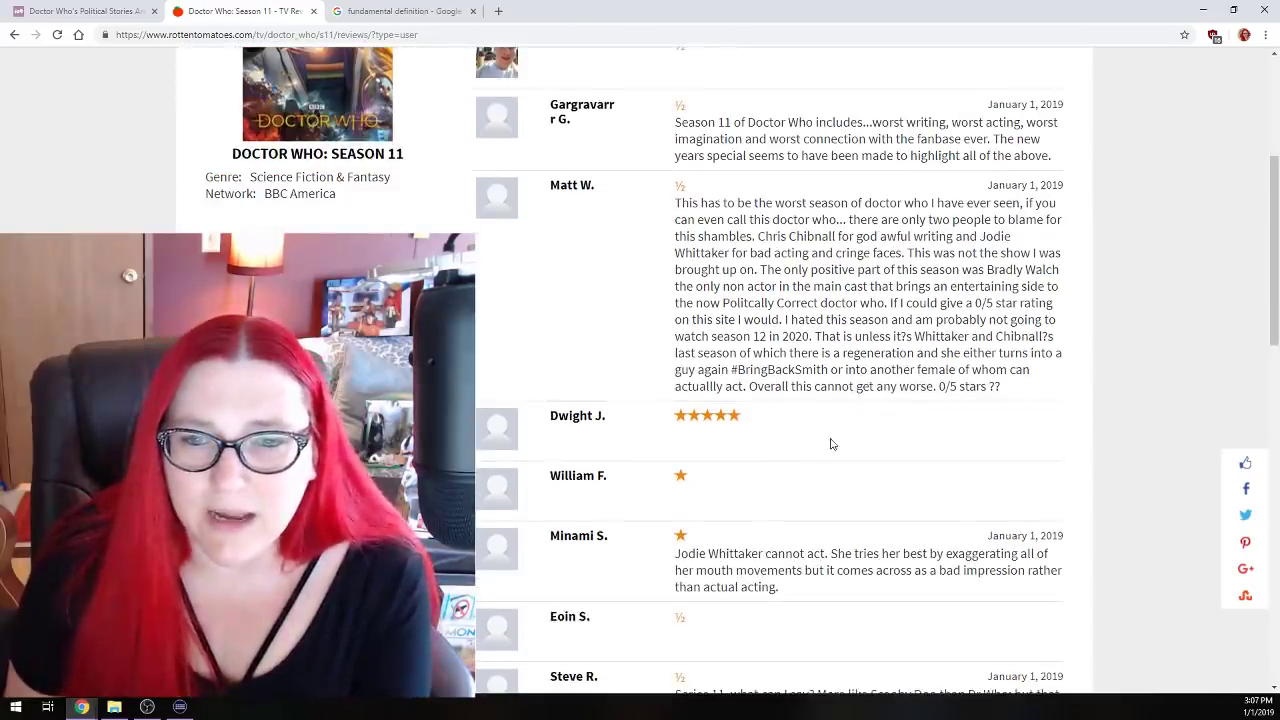
pyautogui.scroll(-3)
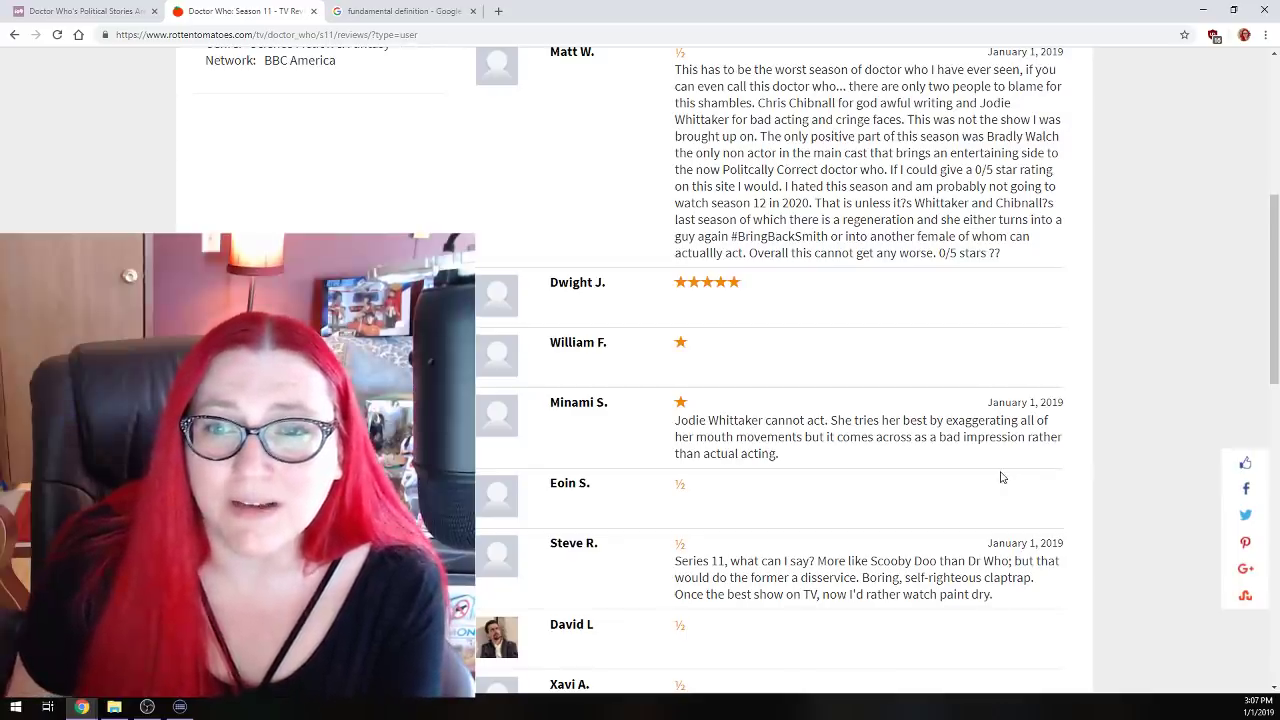
pyautogui.moveTo(604, 532)
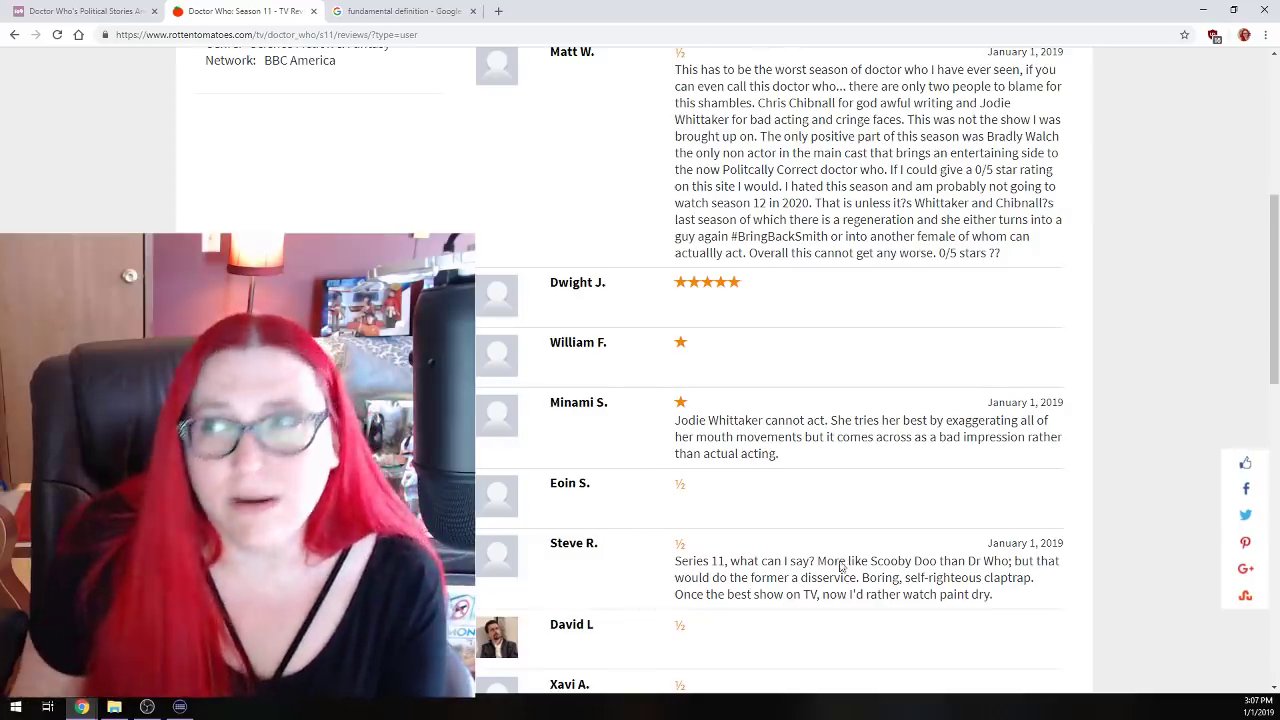
pyautogui.scroll(-3)
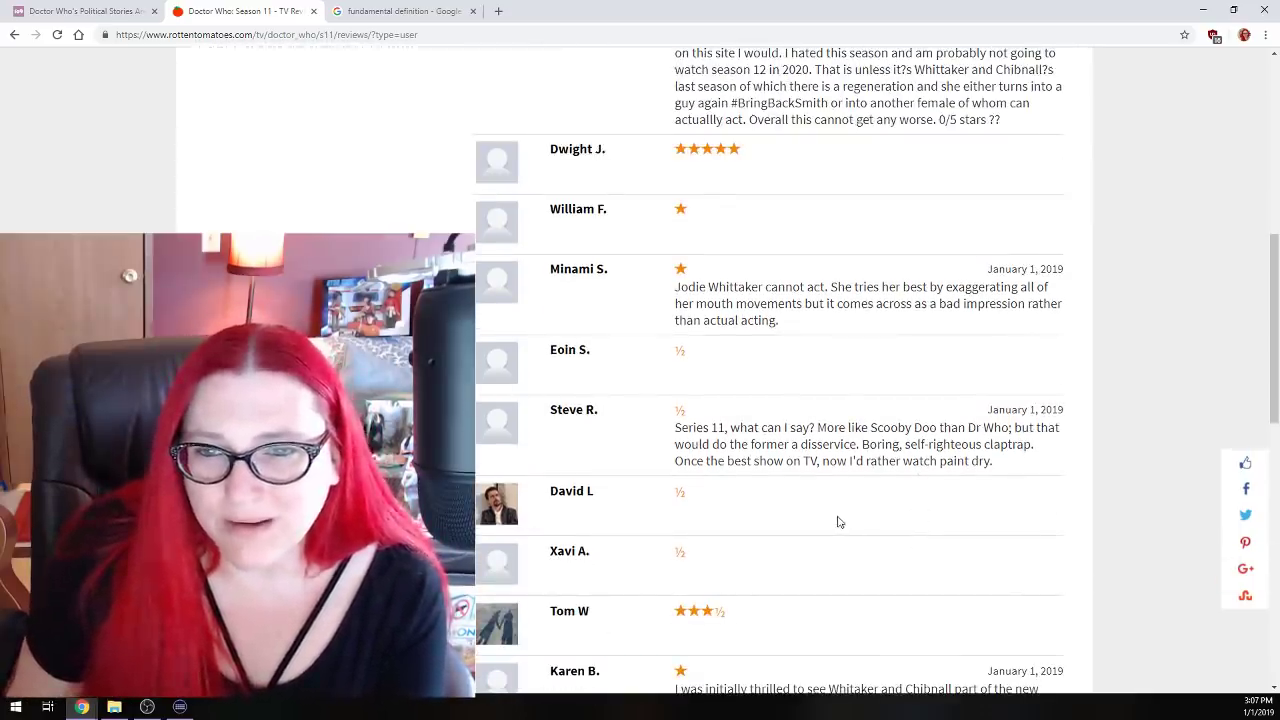
pyautogui.moveTo(700, 472)
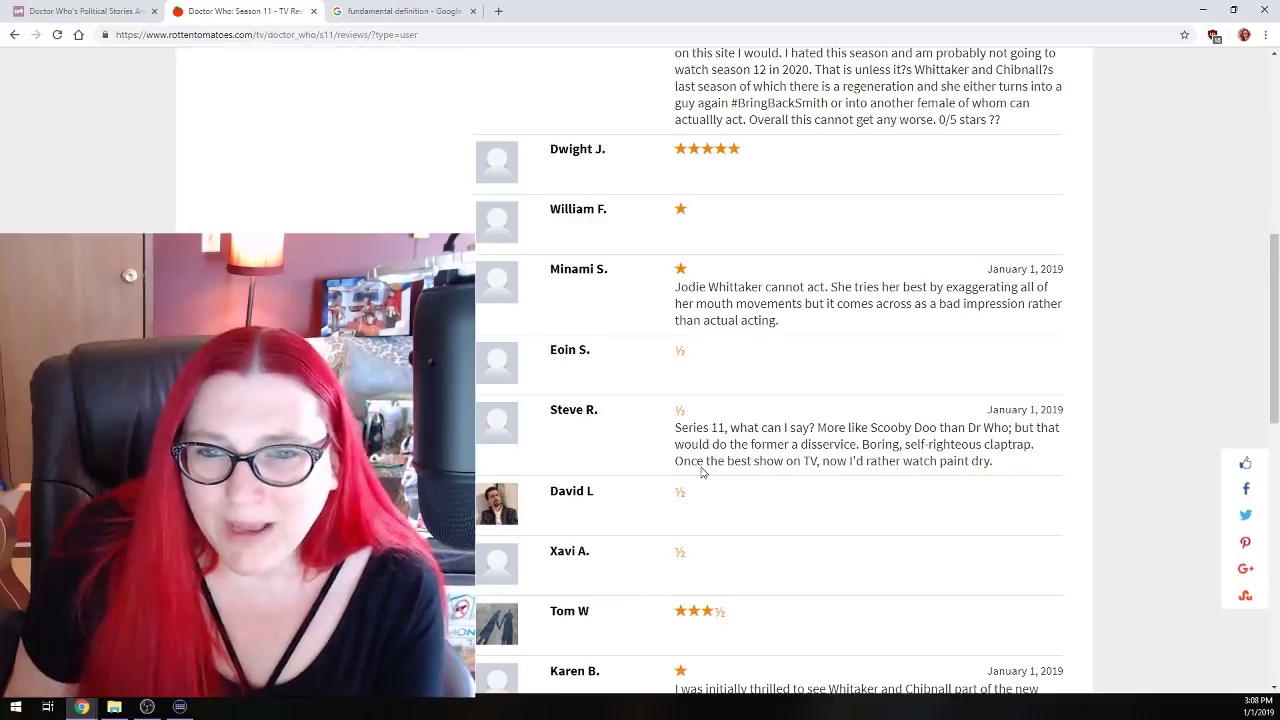
pyautogui.moveTo(900, 508)
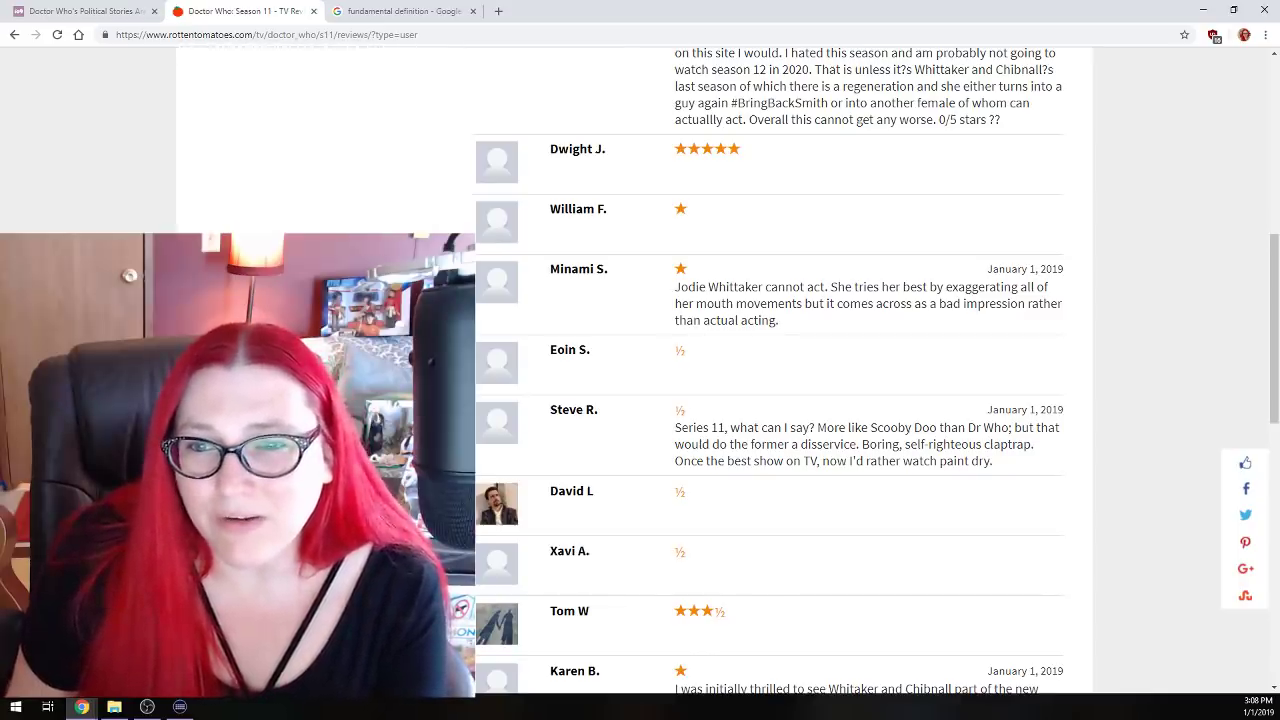
pyautogui.scroll(-3)
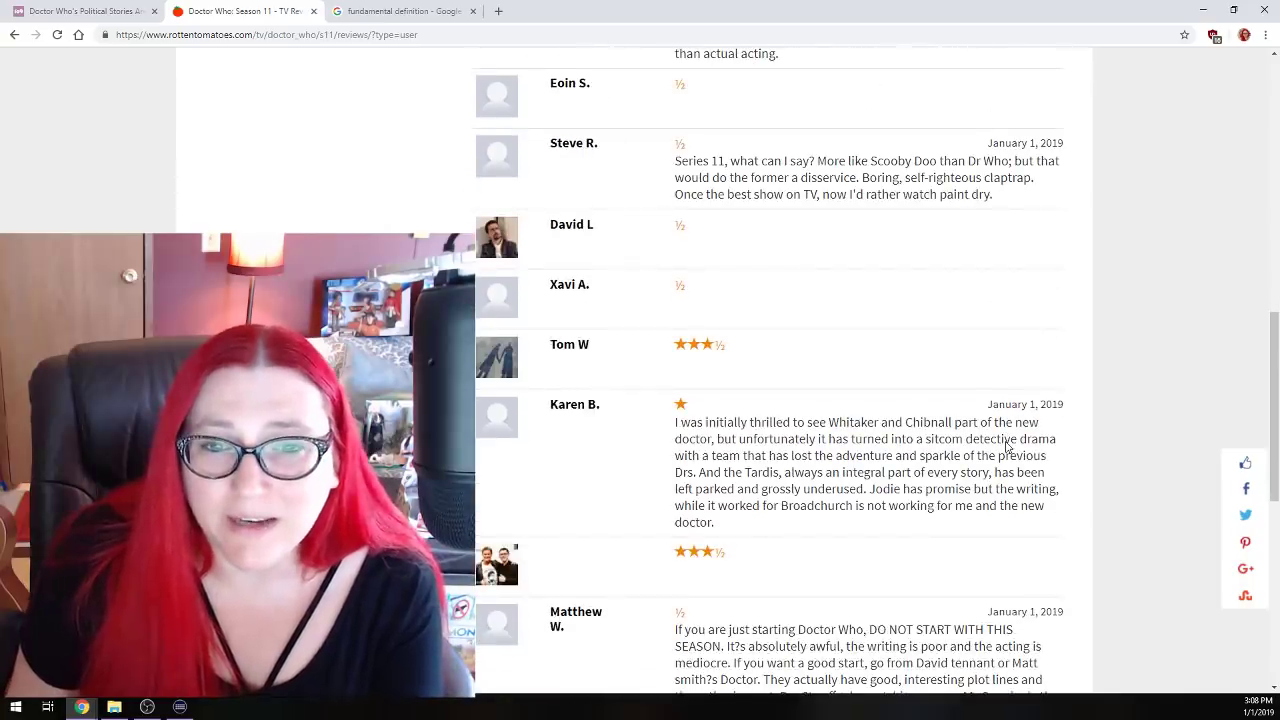
pyautogui.scroll(-3)
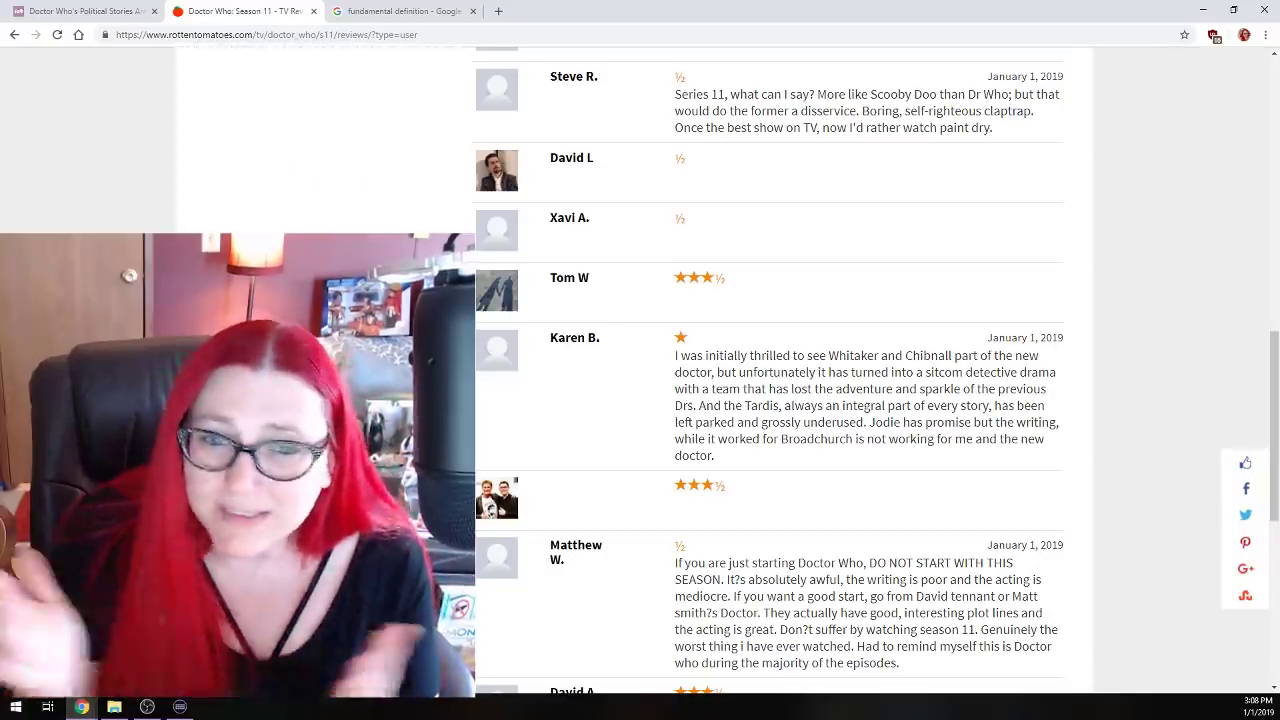
pyautogui.scroll(-3)
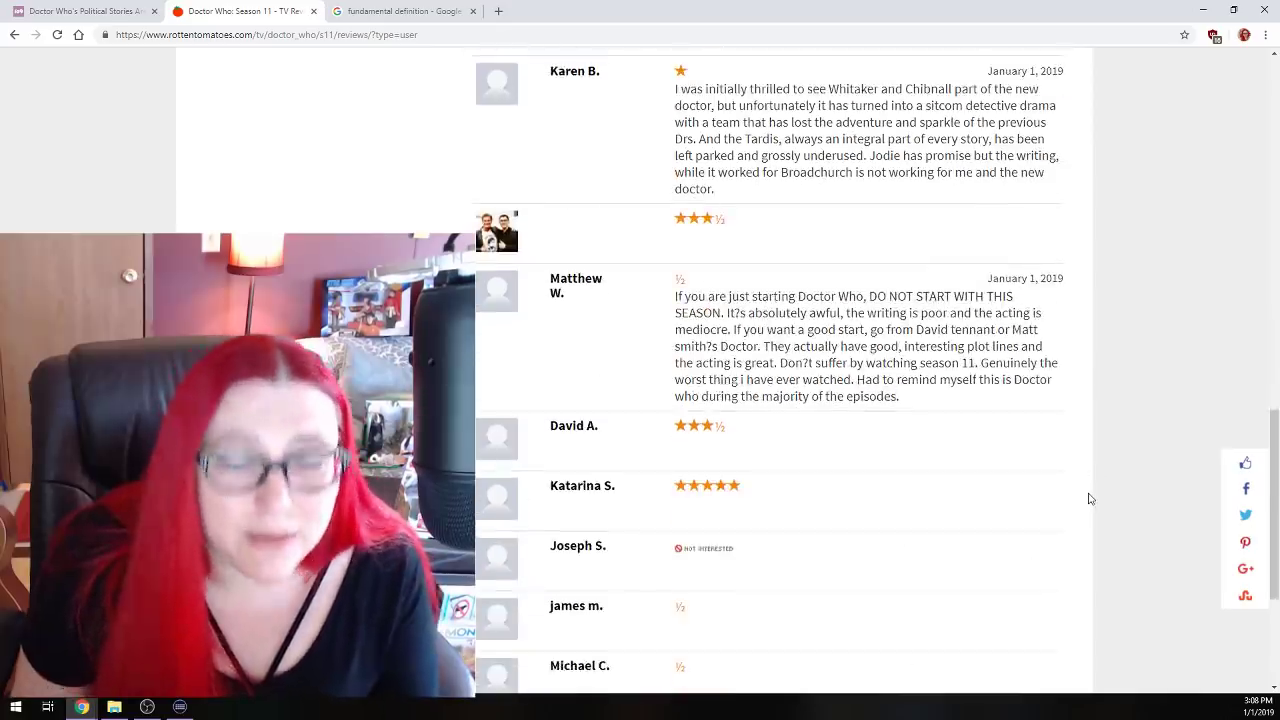
pyautogui.scroll(-3)
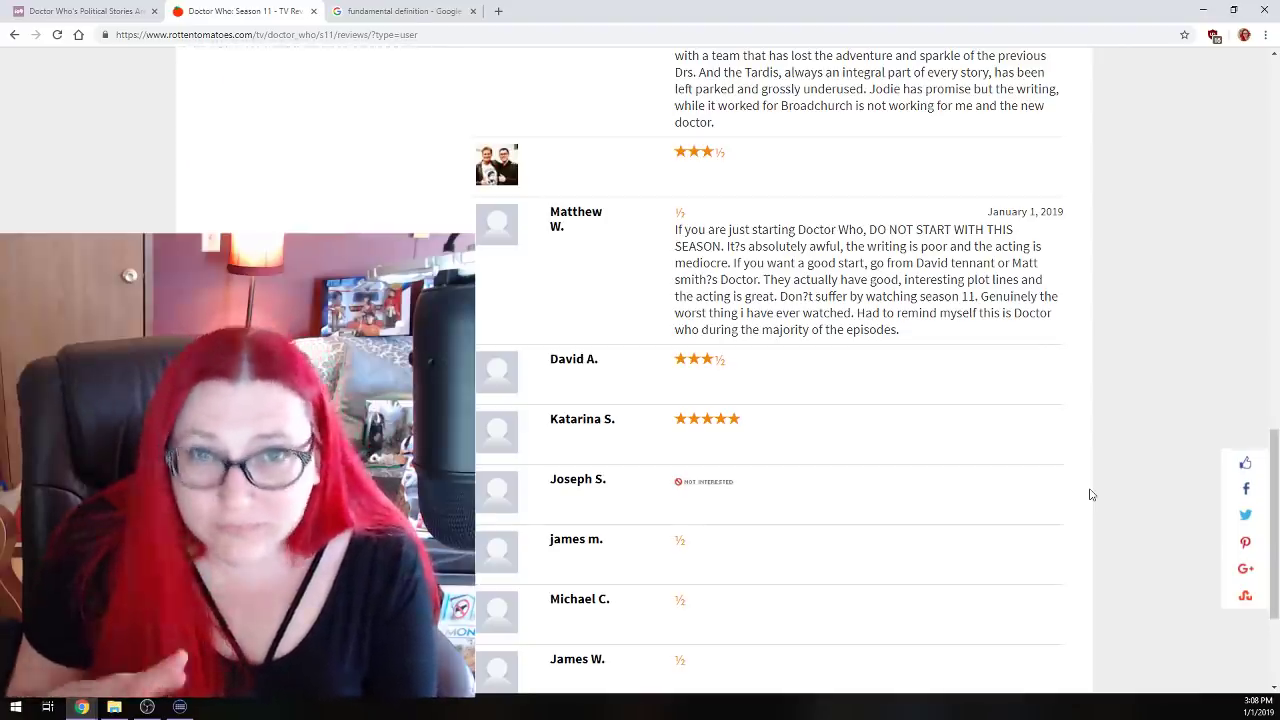
pyautogui.moveTo(1068, 482)
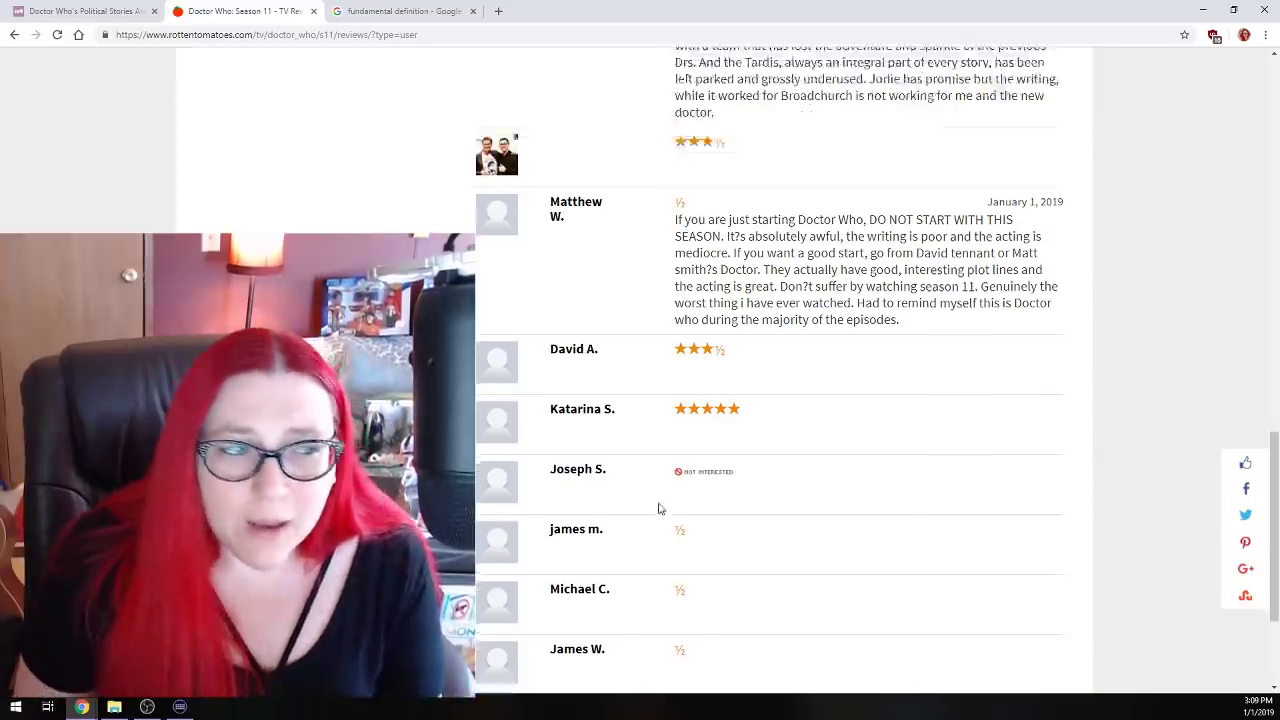
pyautogui.scroll(-3)
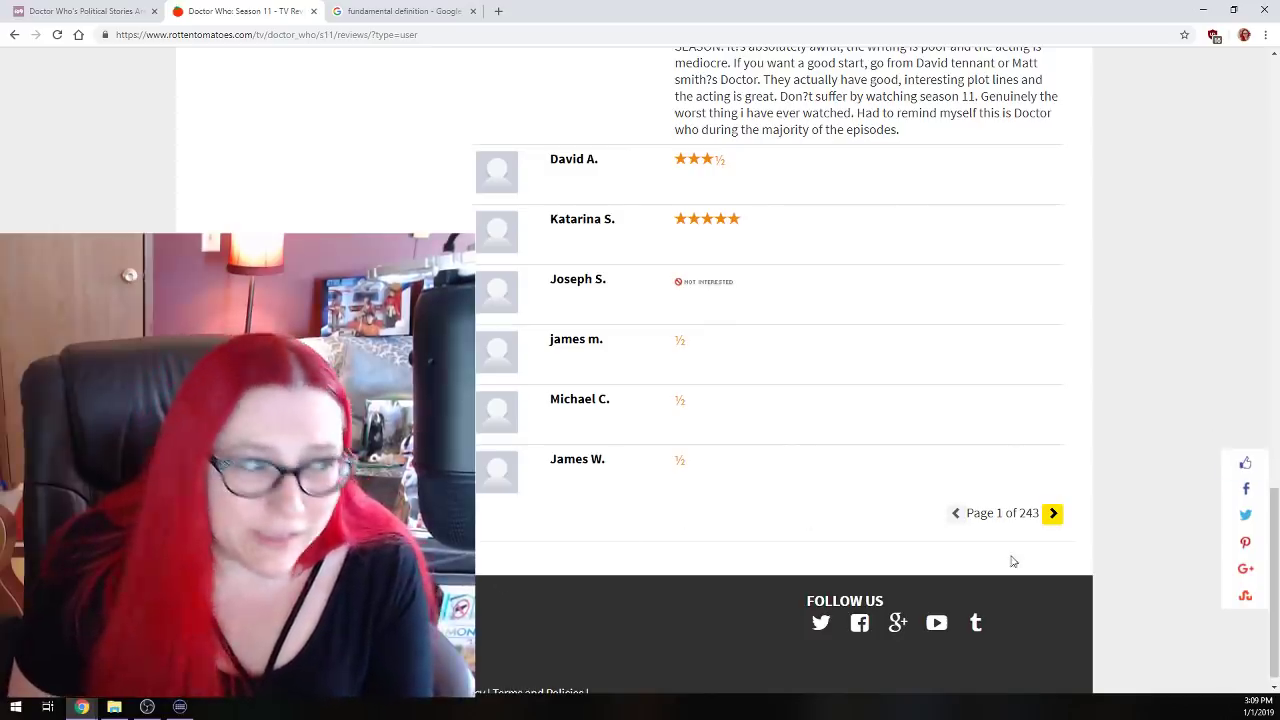
pyautogui.click(1052, 512)
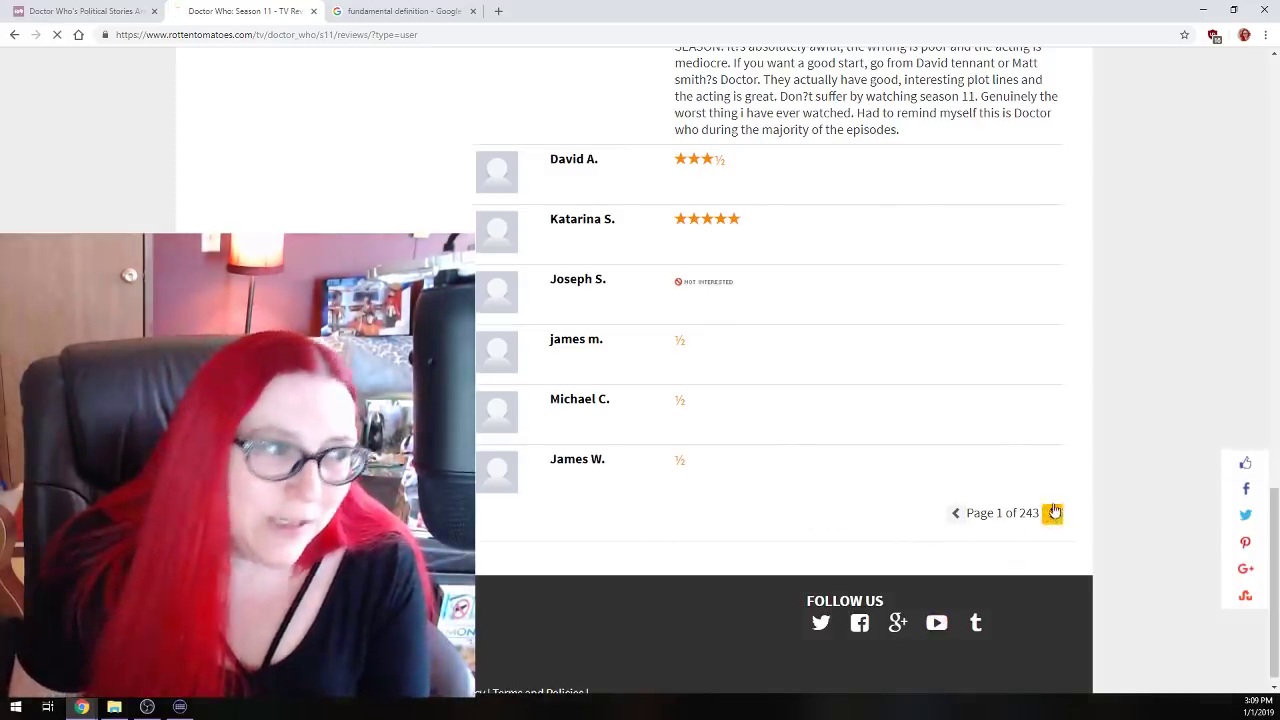
pyautogui.click(1052, 512)
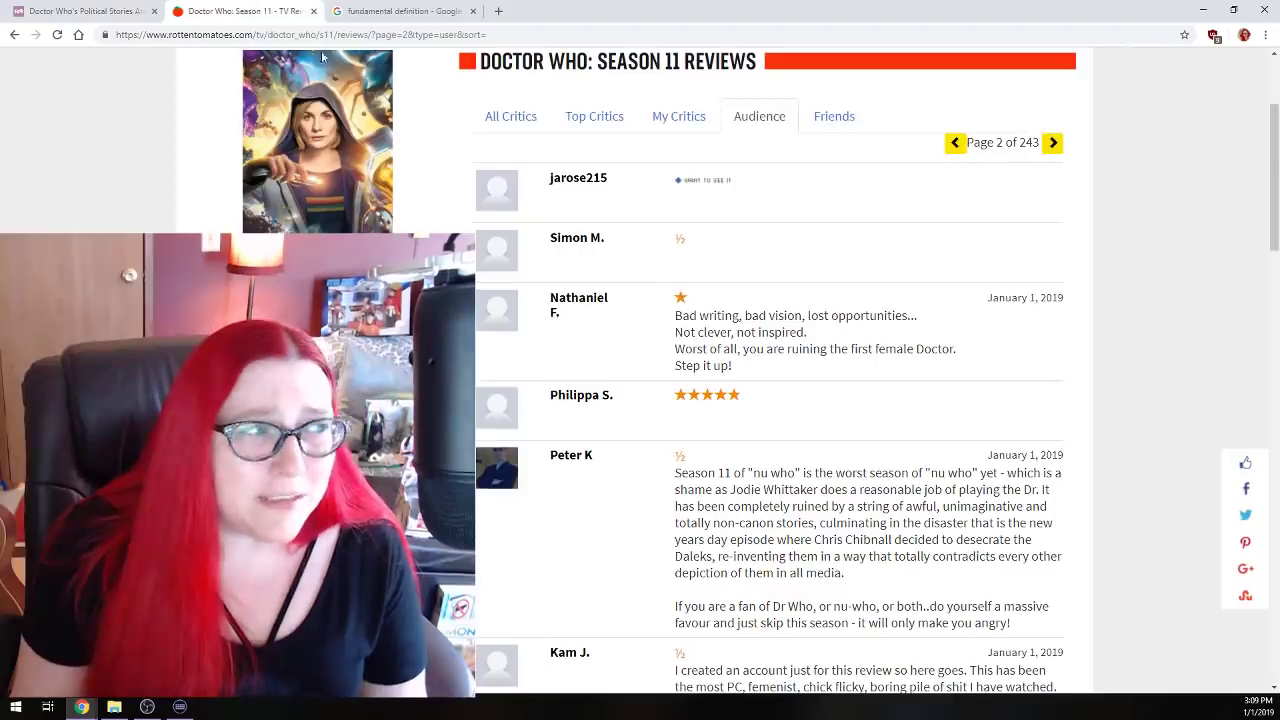
# - Return to Season 11's critic reviews with Kelly Connolly, Rachel Cooke and Suzi Feay quotes
pyautogui.scroll(3)
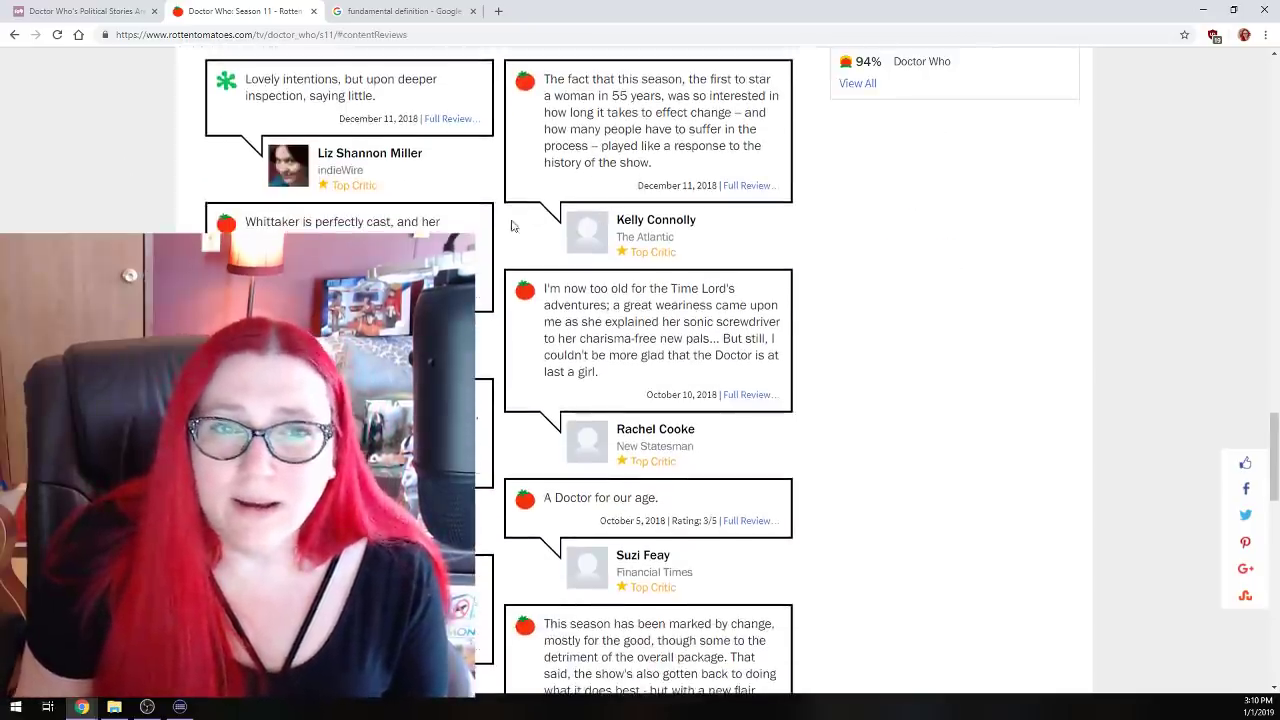
pyautogui.scroll(3)
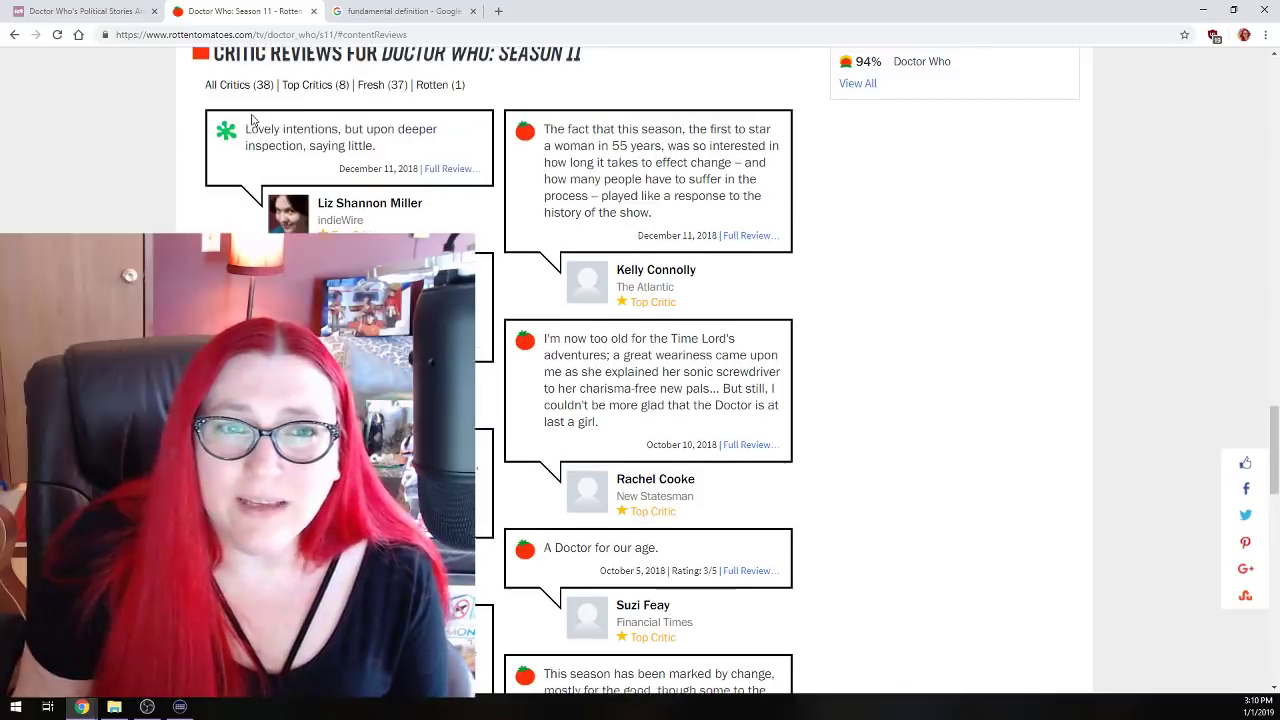
pyautogui.scroll(3)
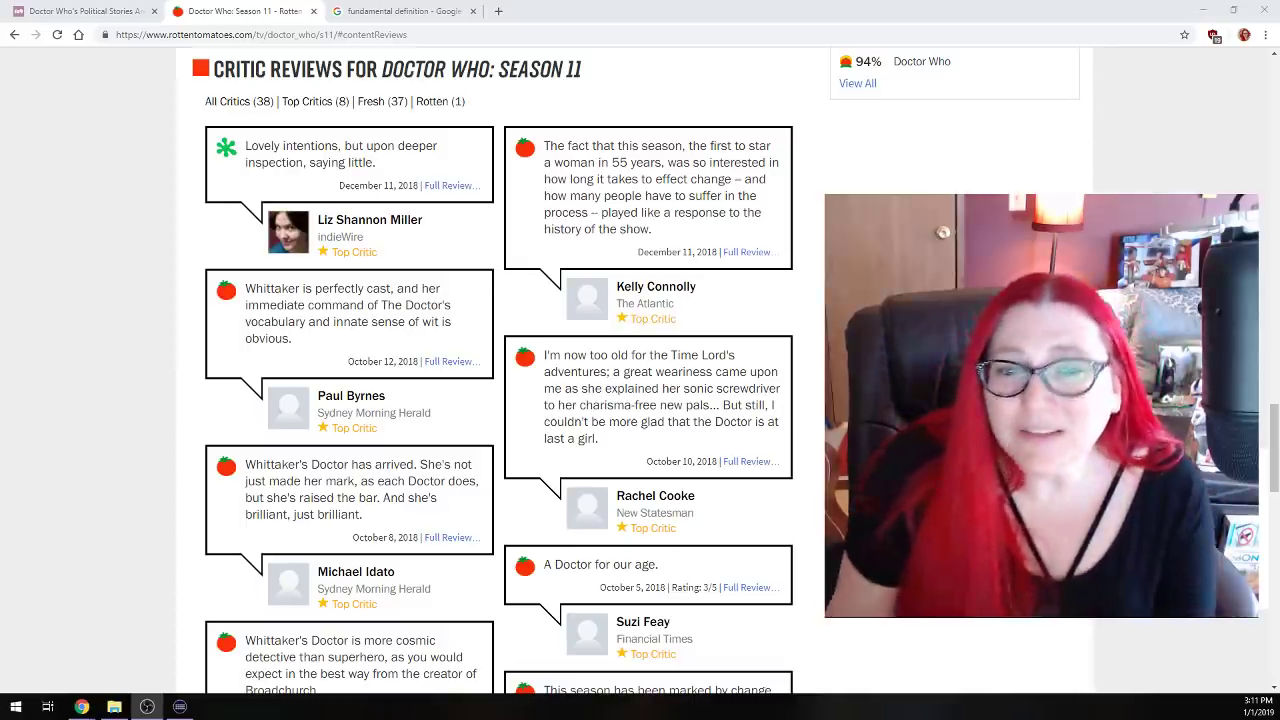
# - Read down the critic reviews to Dominic Patten, Clint Worthington, Maya Phillips and Alison de Souza
pyautogui.scroll(-3)
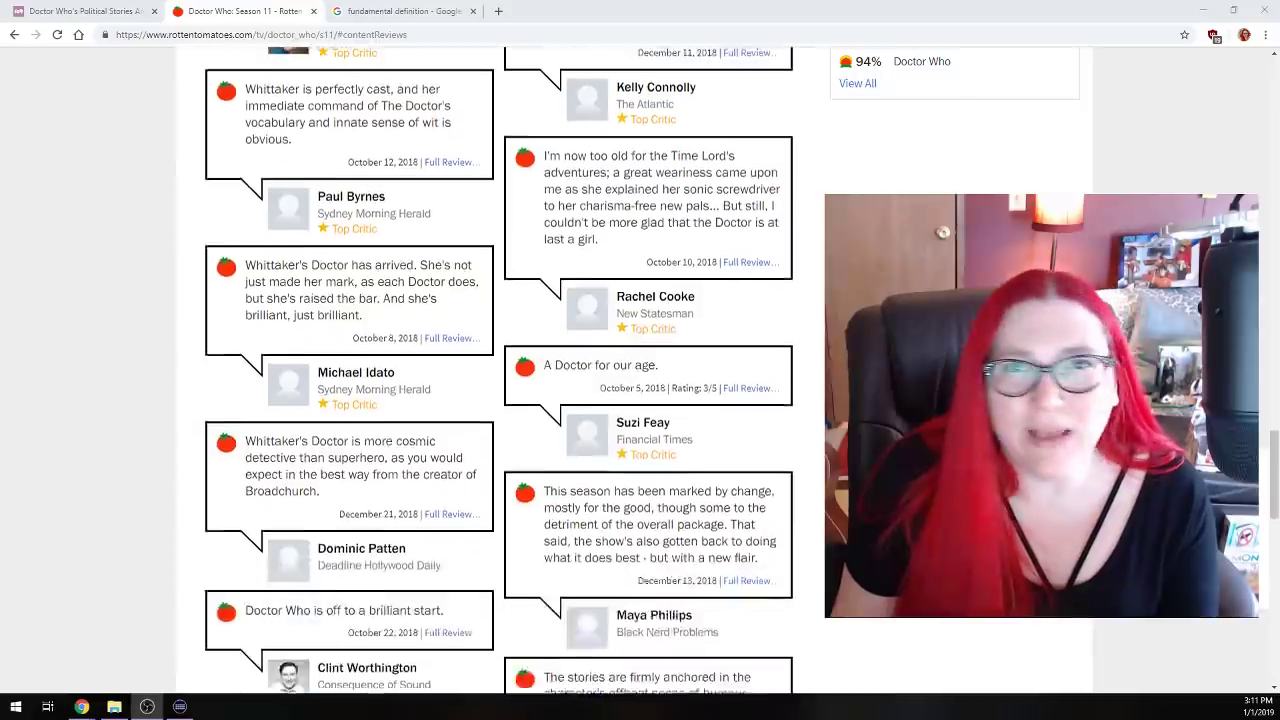
pyautogui.scroll(3)
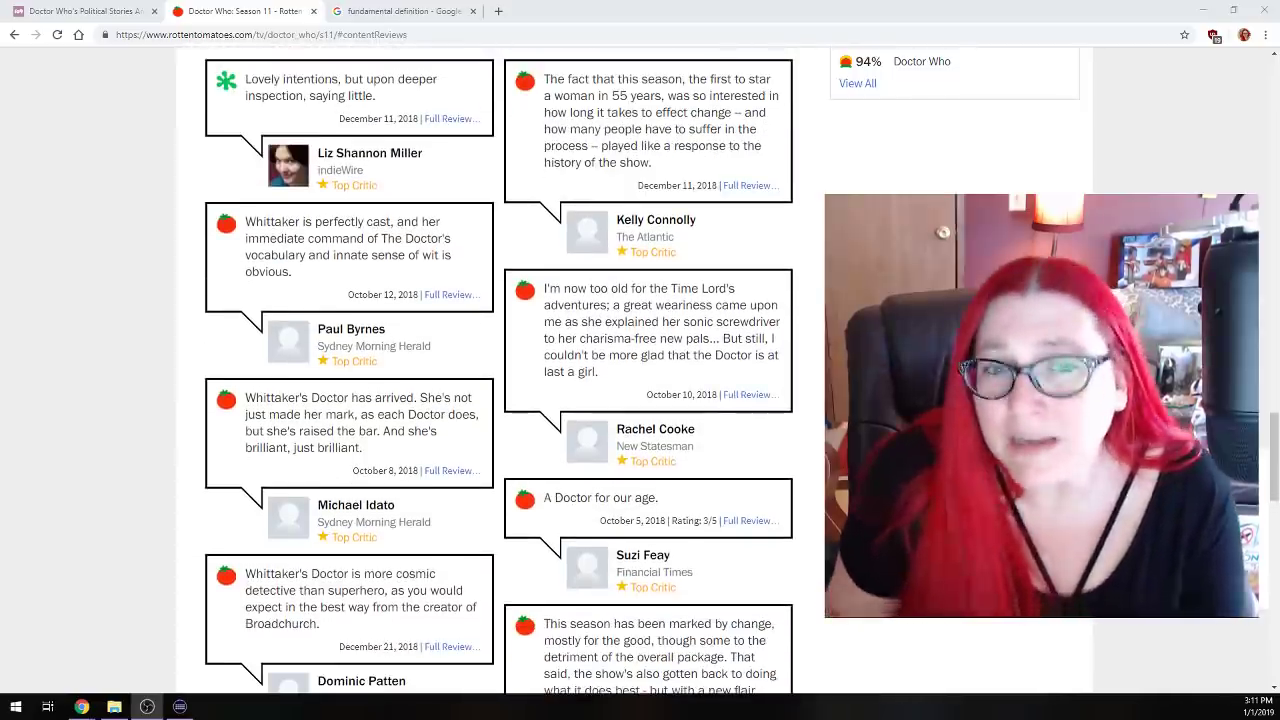
pyautogui.moveTo(636, 148)
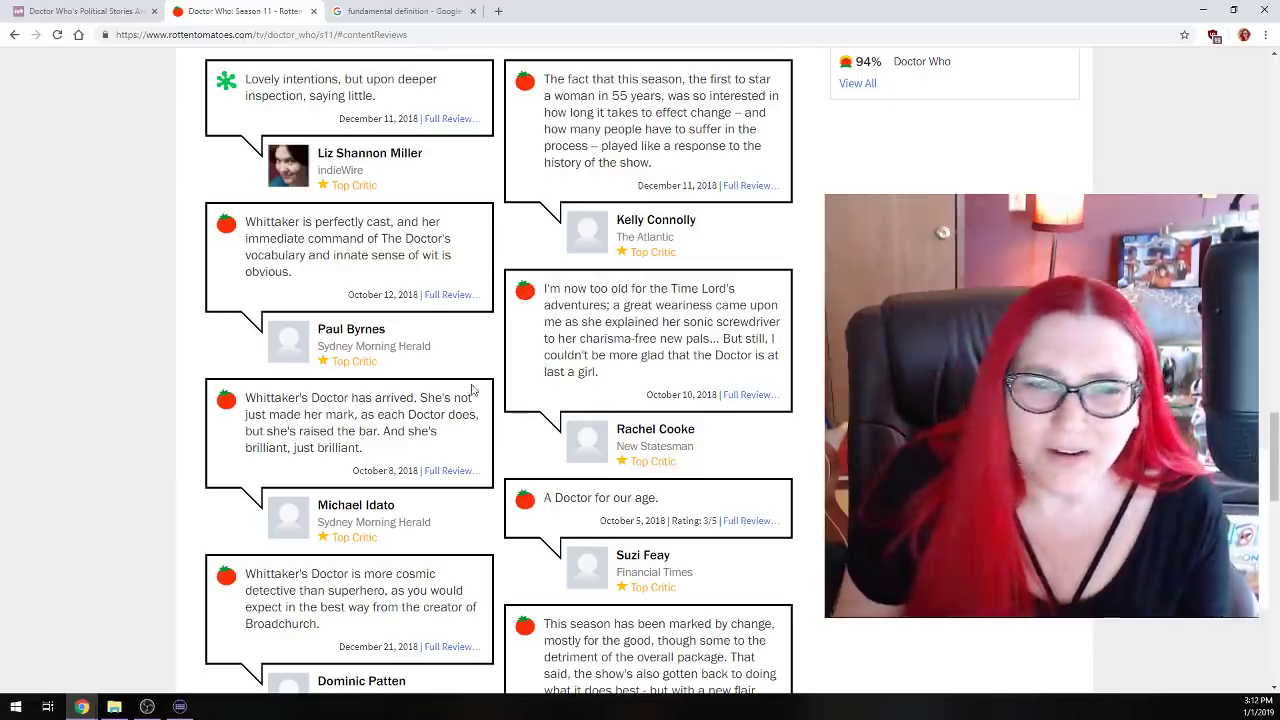
pyautogui.scroll(-3)
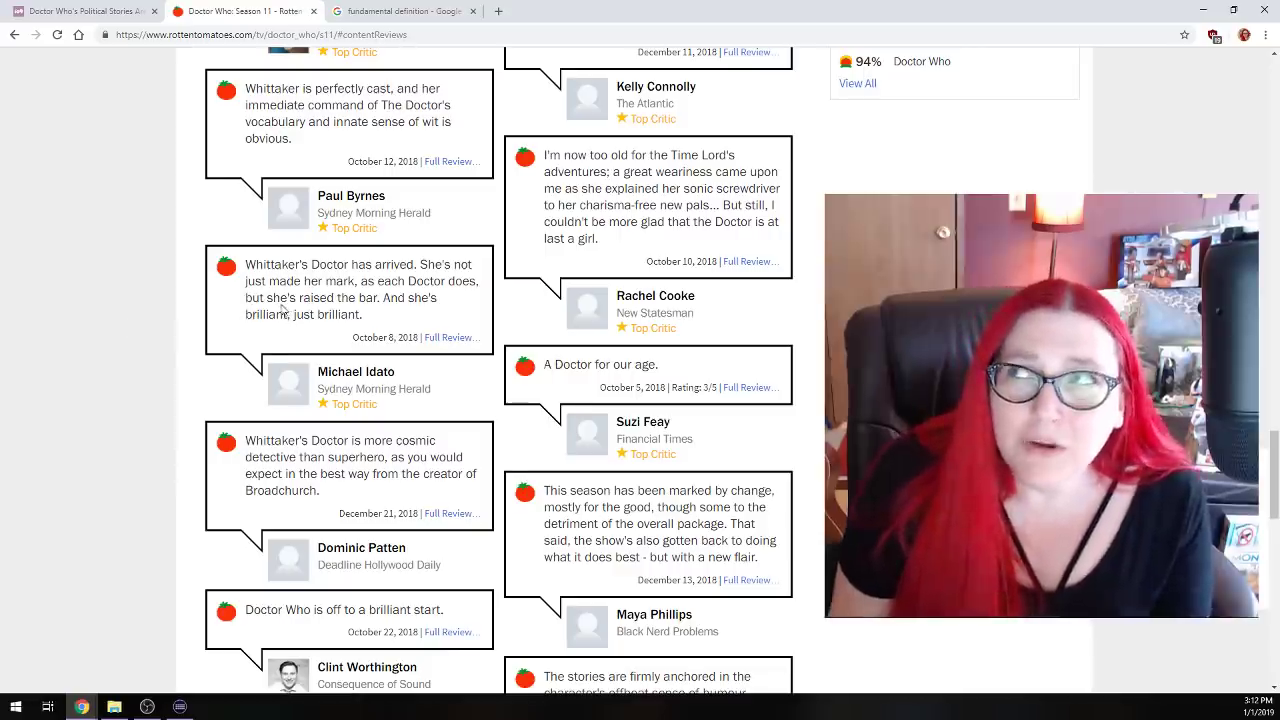
pyautogui.scroll(-3)
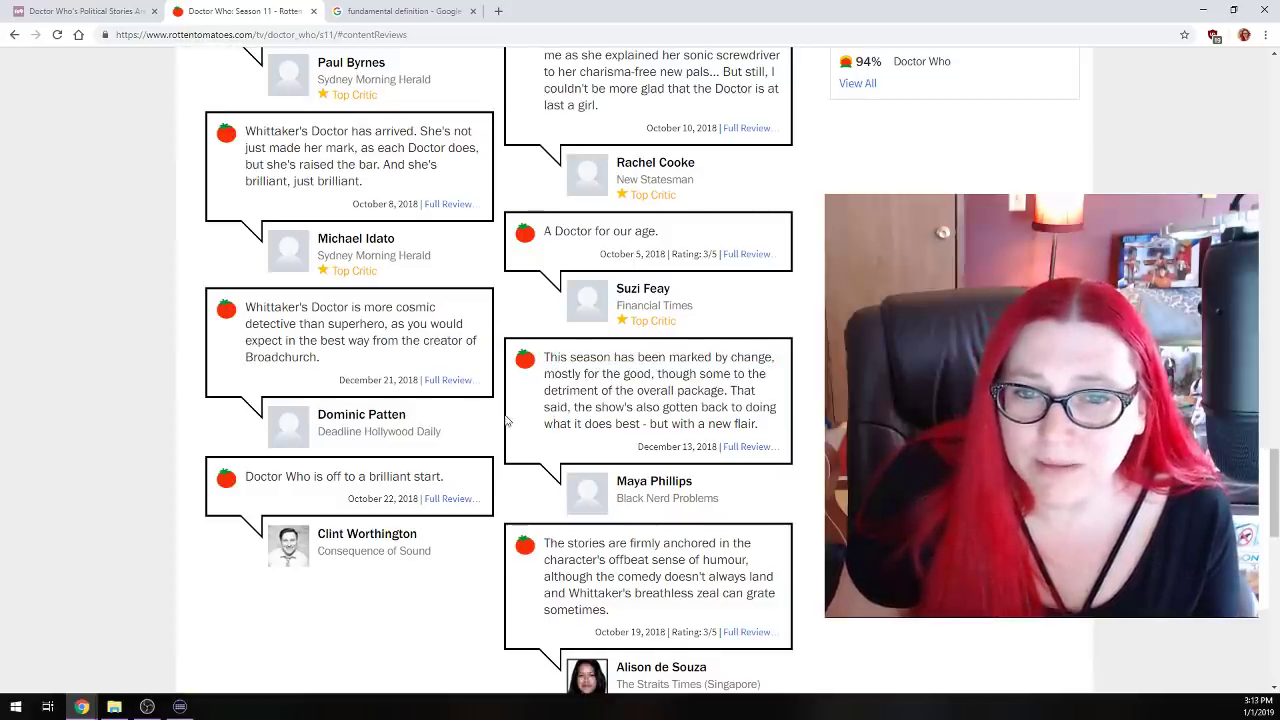
# - Scroll past TV Season Info and Cast back to the 94% Tomatometer and 24% audience score header
pyautogui.scroll(-3)
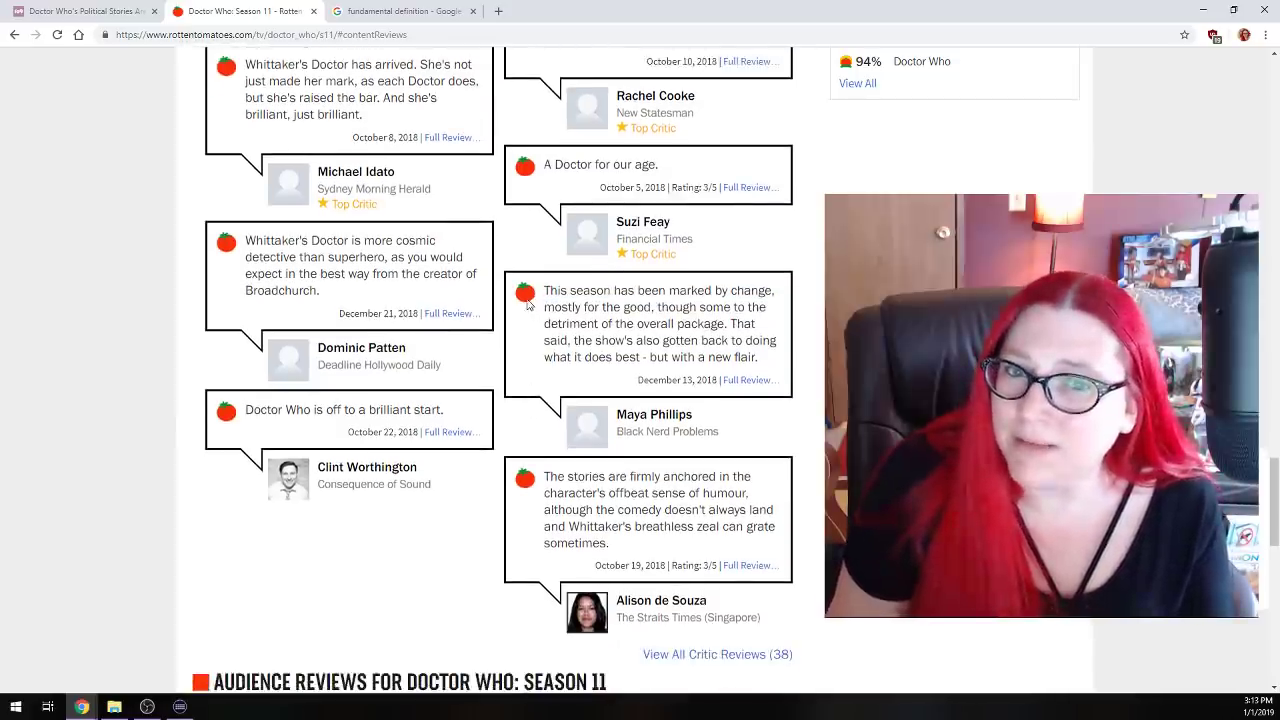
pyautogui.scroll(-3)
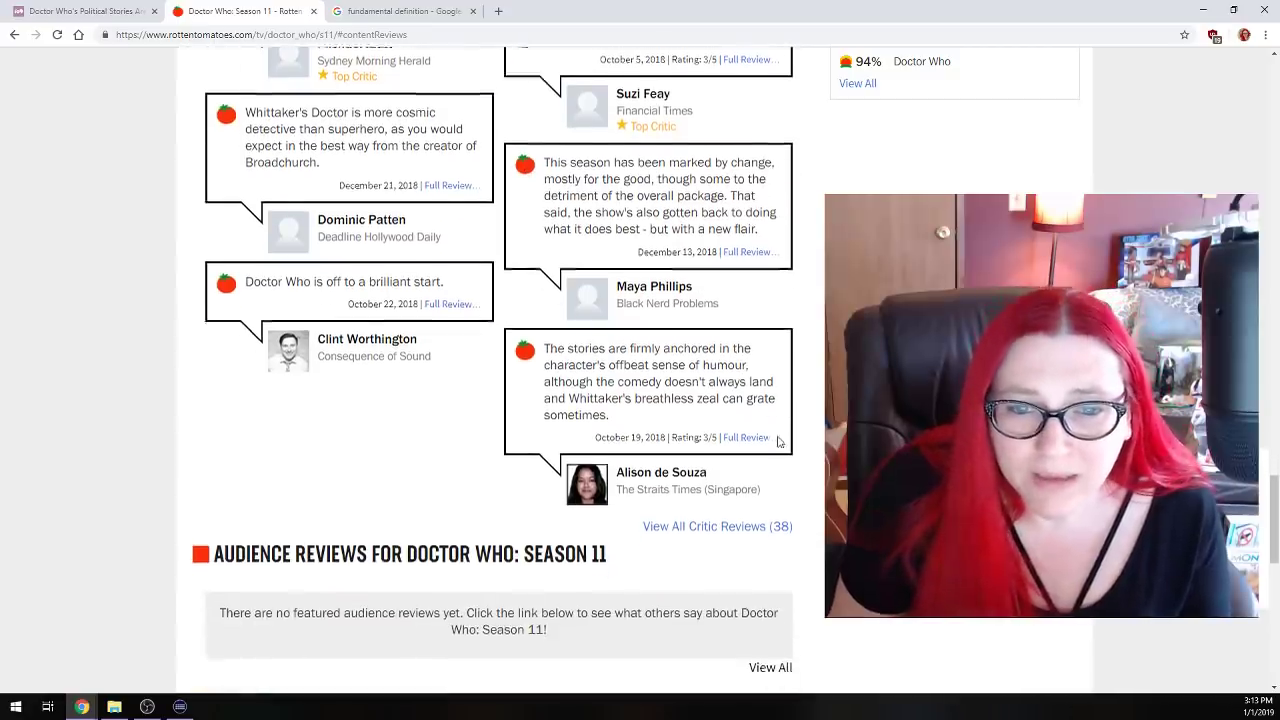
pyautogui.scroll(3)
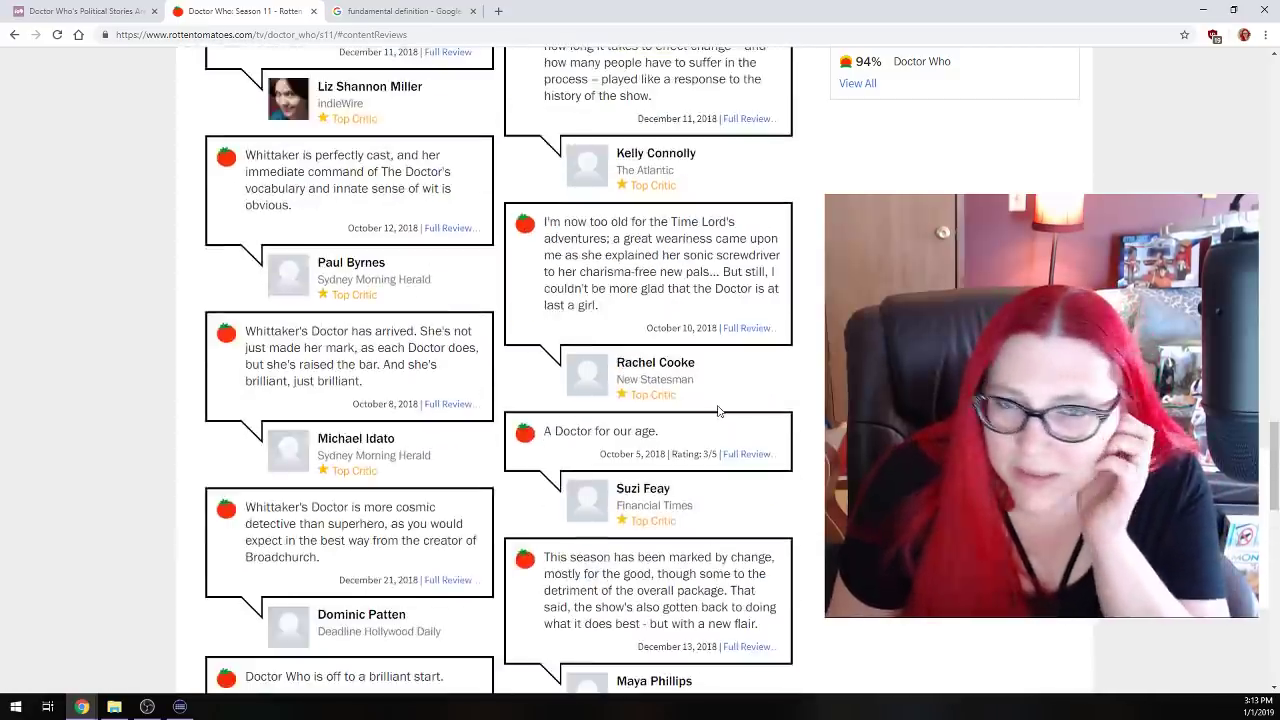
pyautogui.scroll(3)
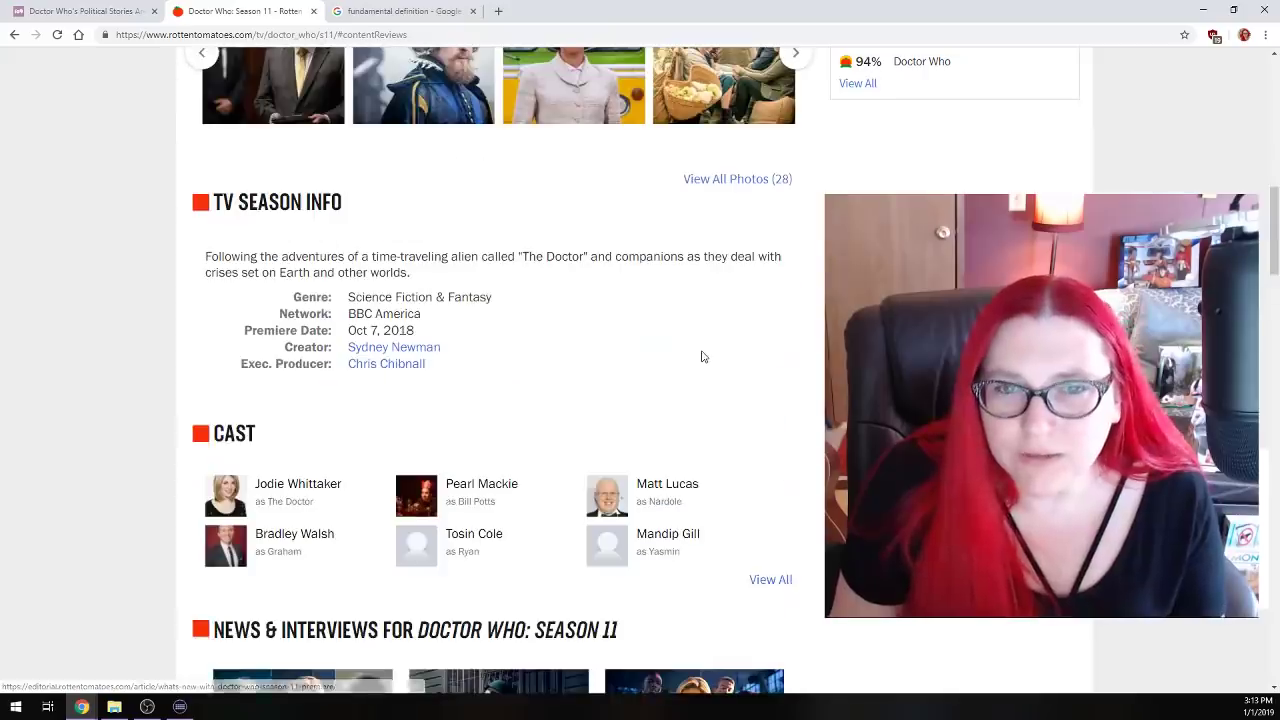
pyautogui.scroll(3)
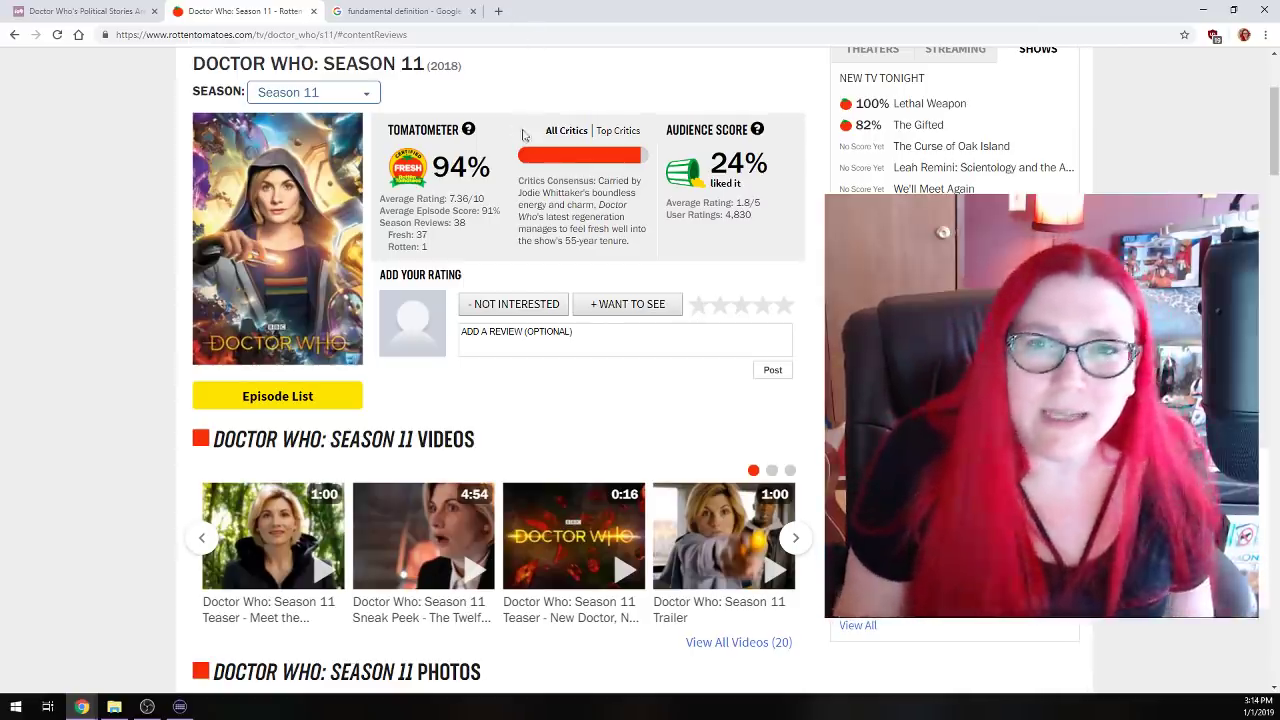
pyautogui.scroll(3)
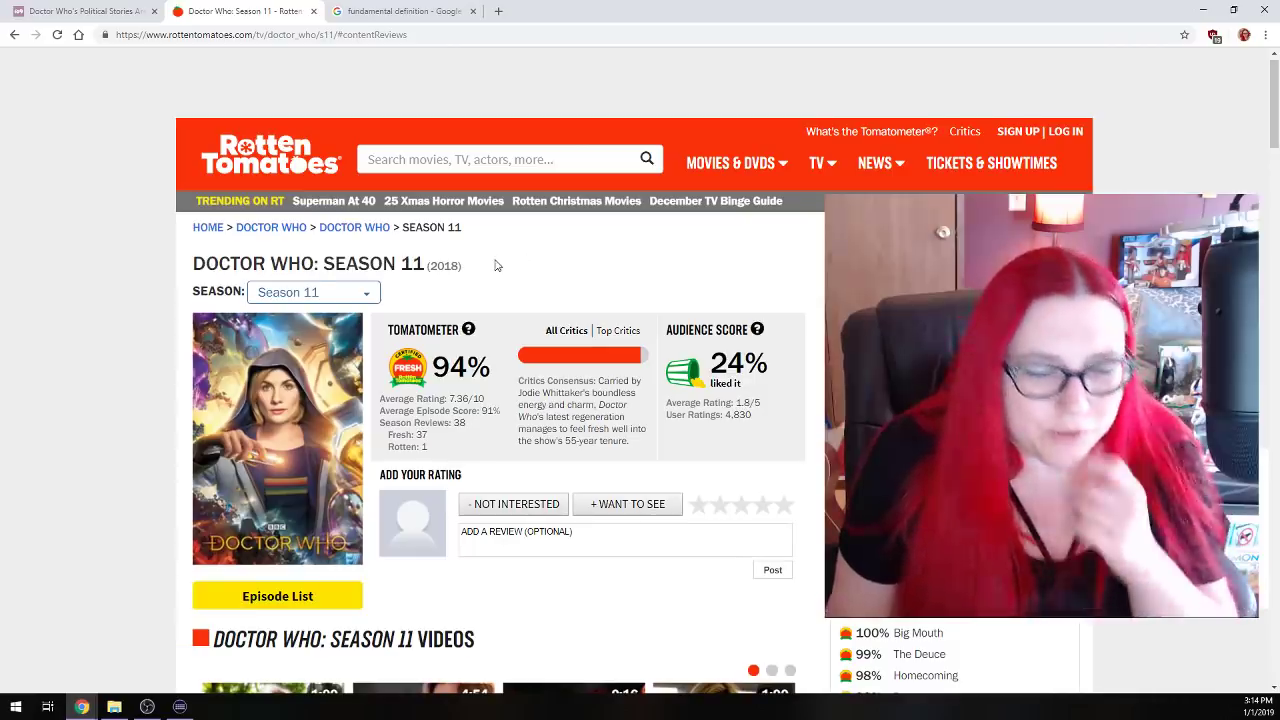
pyautogui.scroll(3)
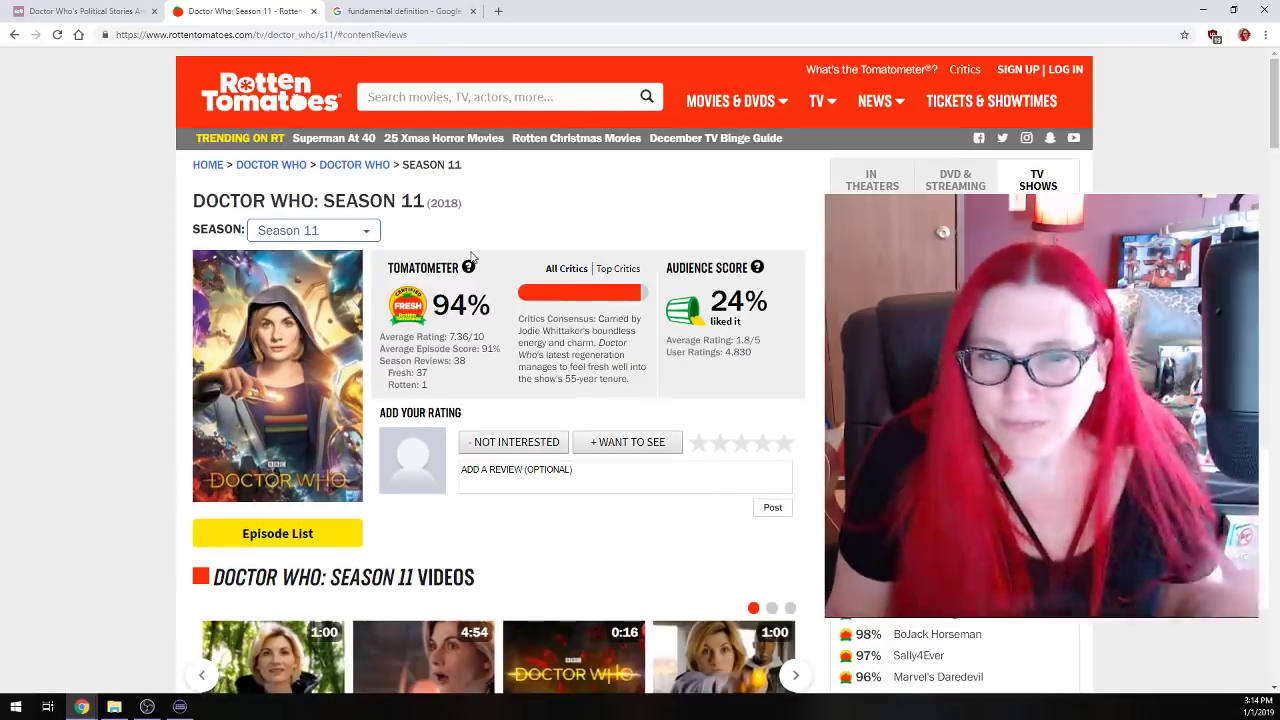